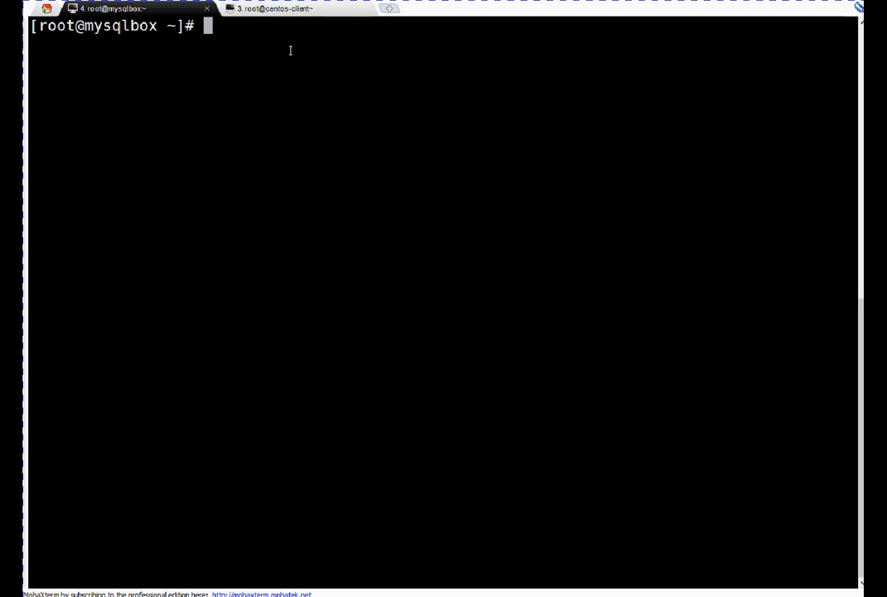
Step: List MySQL processes with ps -eaf | grep mysql and check mysql.service status with systemctl
text(ps -ea)
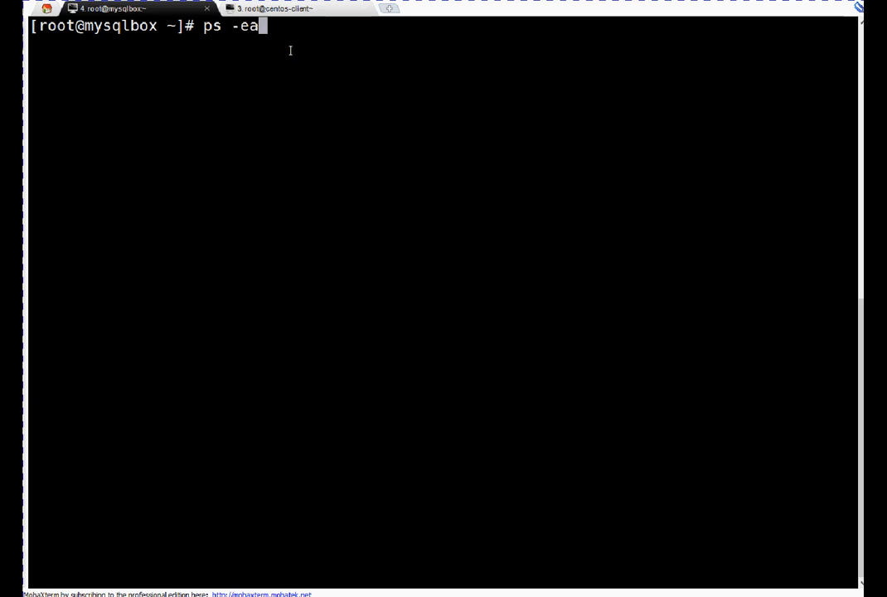
text(f| grep)
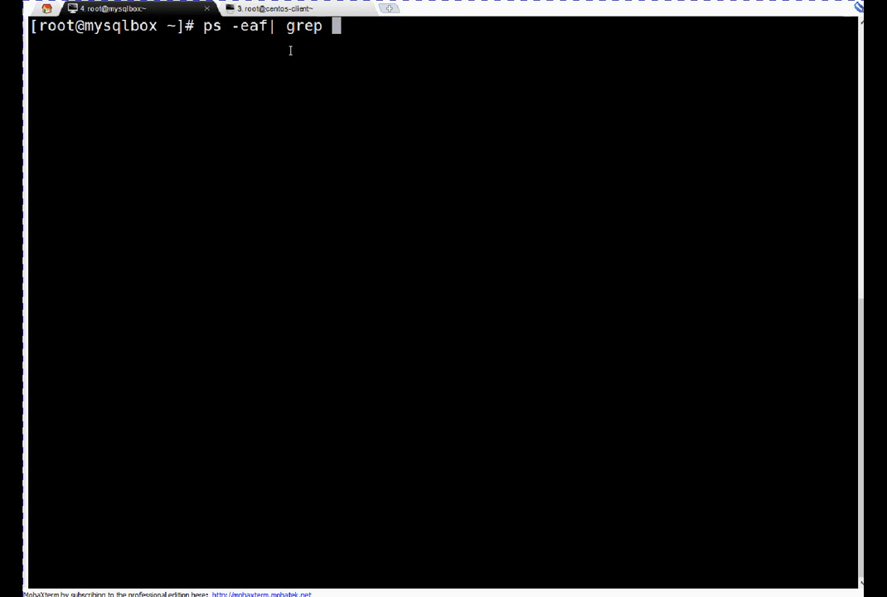
text(mysql)
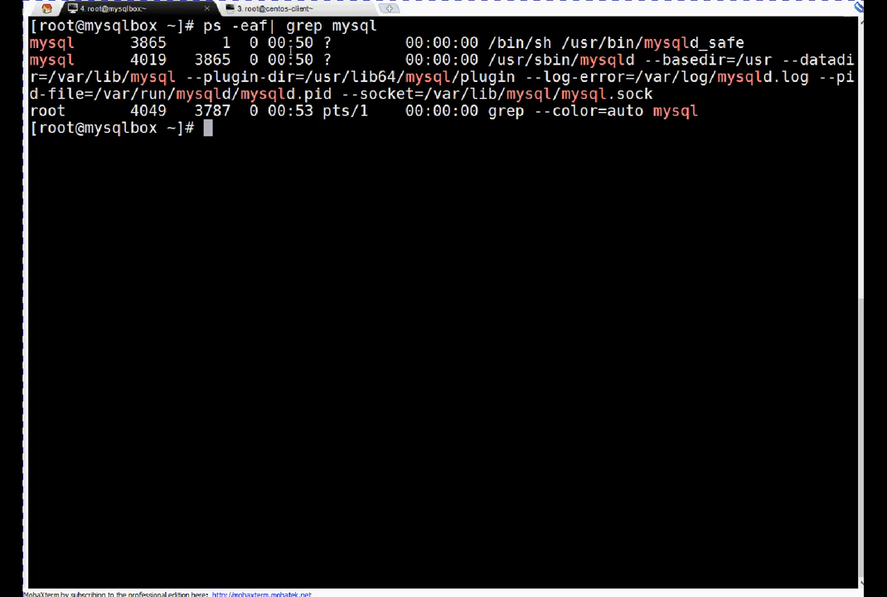
text(sys)
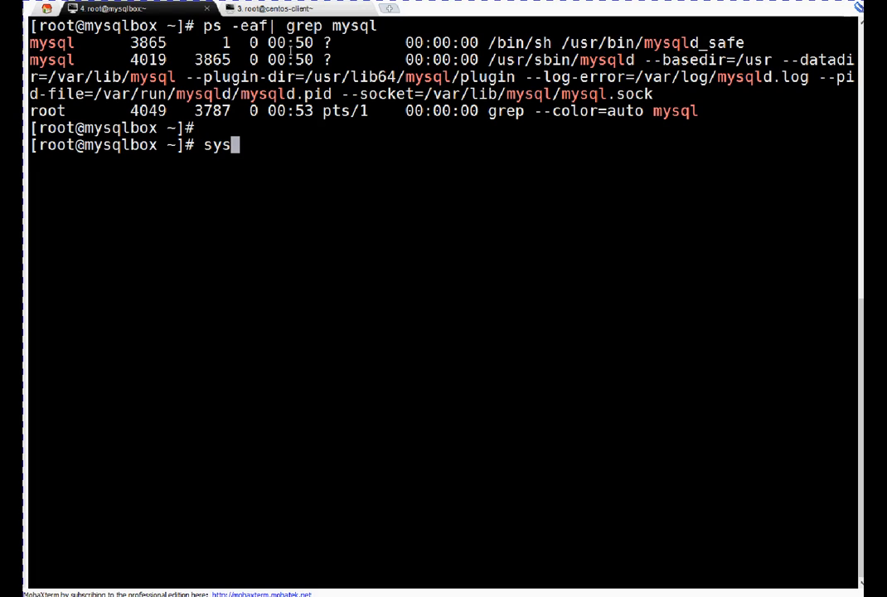
text(temctl status mysql.service)
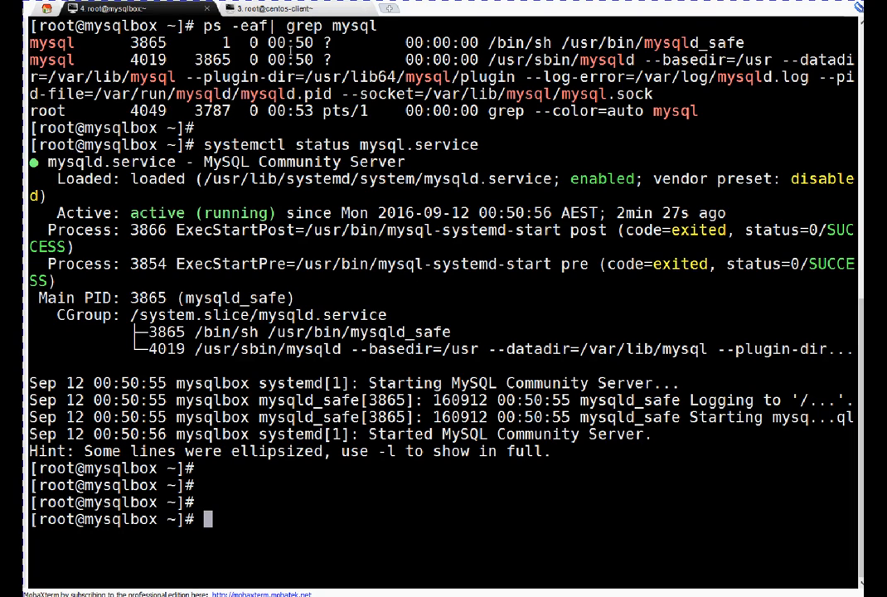
Step: Stop mysql.service with systemctl and confirm a zero exit code via echo $?
text(systemctl)
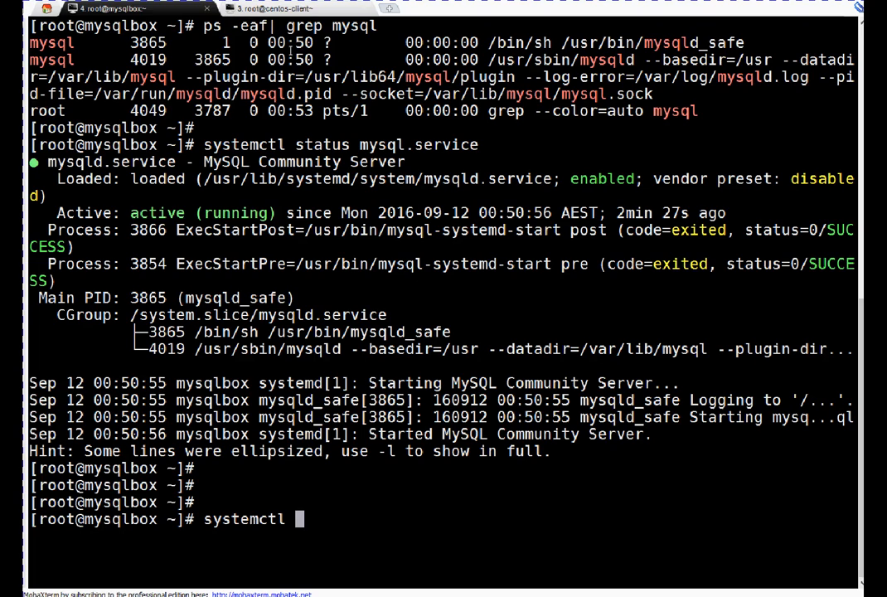
text(stop m)
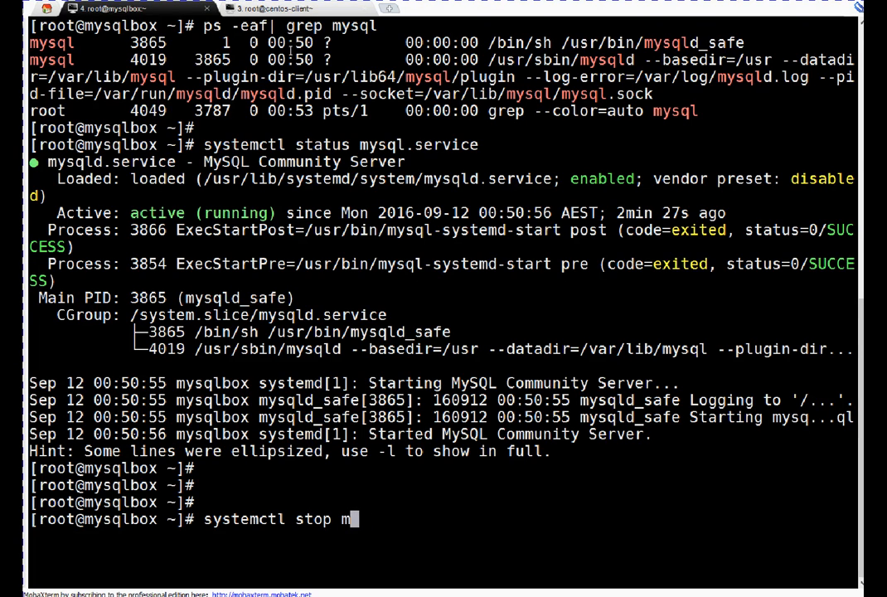
text(ysql.servic)
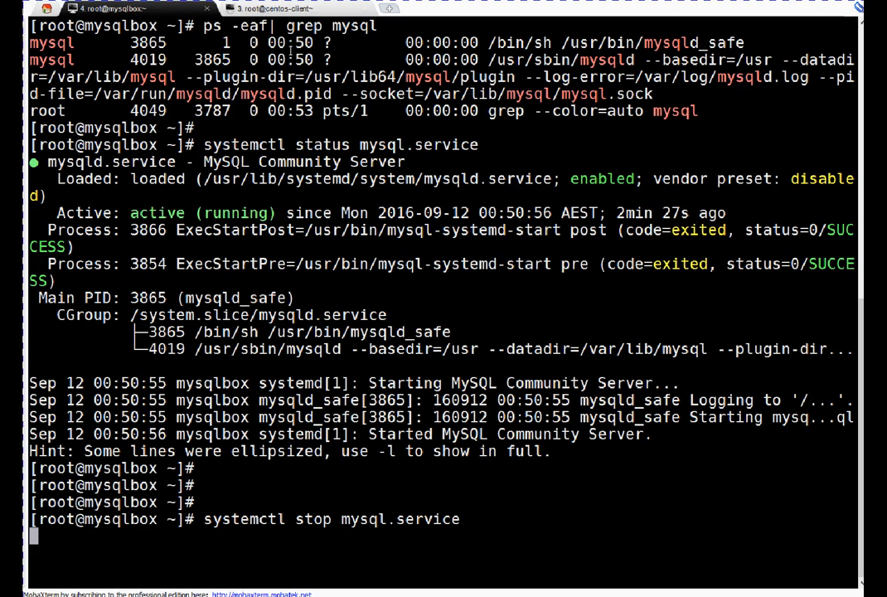
text(echo $?)
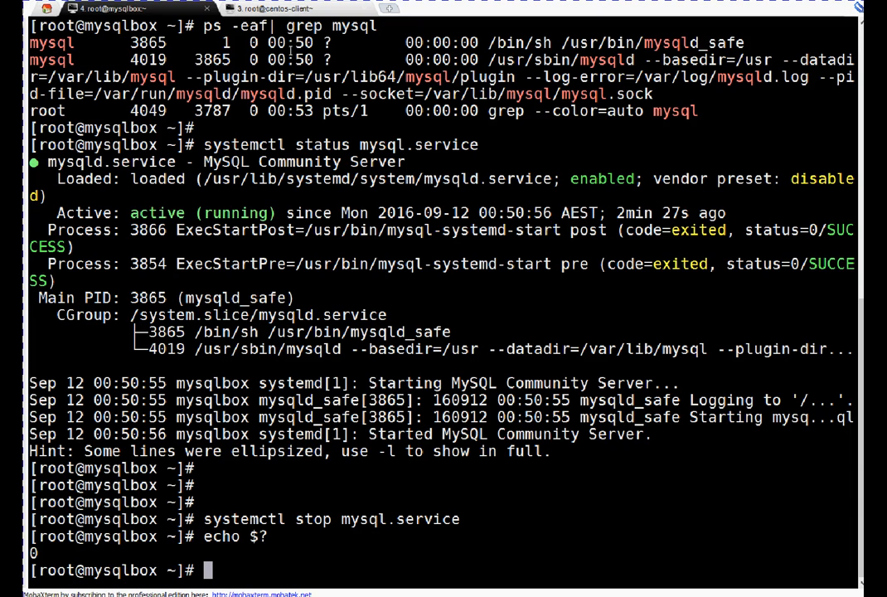
text(echo $?)
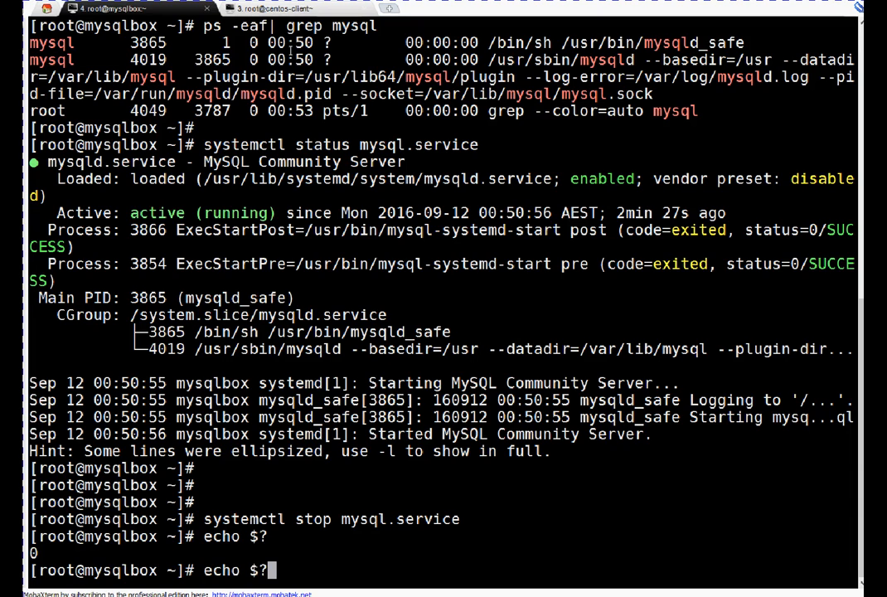
Step: Verify with ps -eaf | grep mysql that no mysqld processes remain
text(ps -eaf| grep mysql)
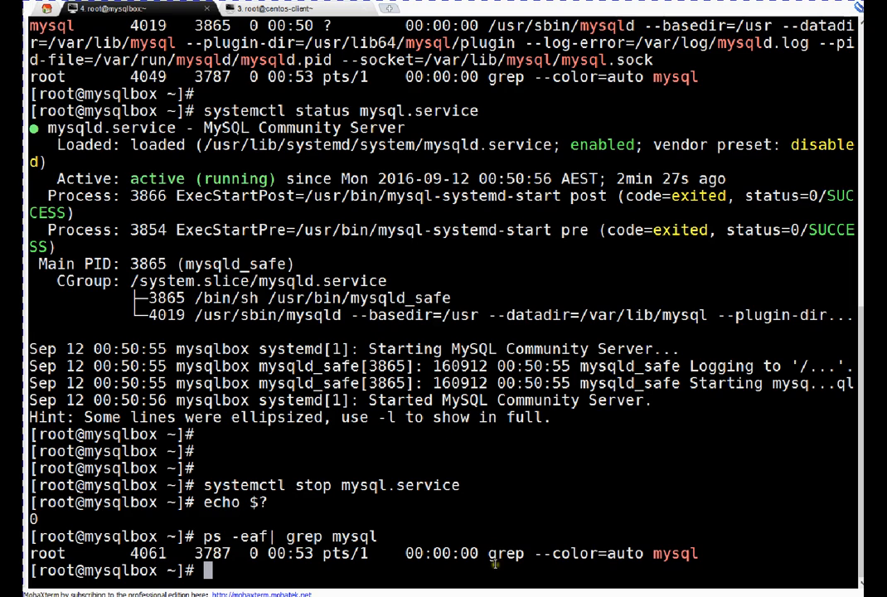
mouse_move(456, 461)
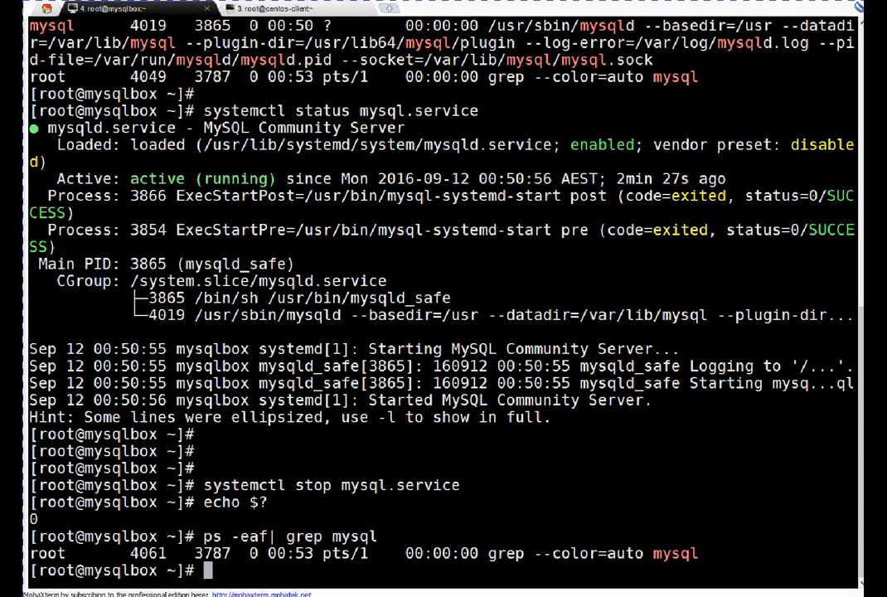
mouse_move(318, 407)
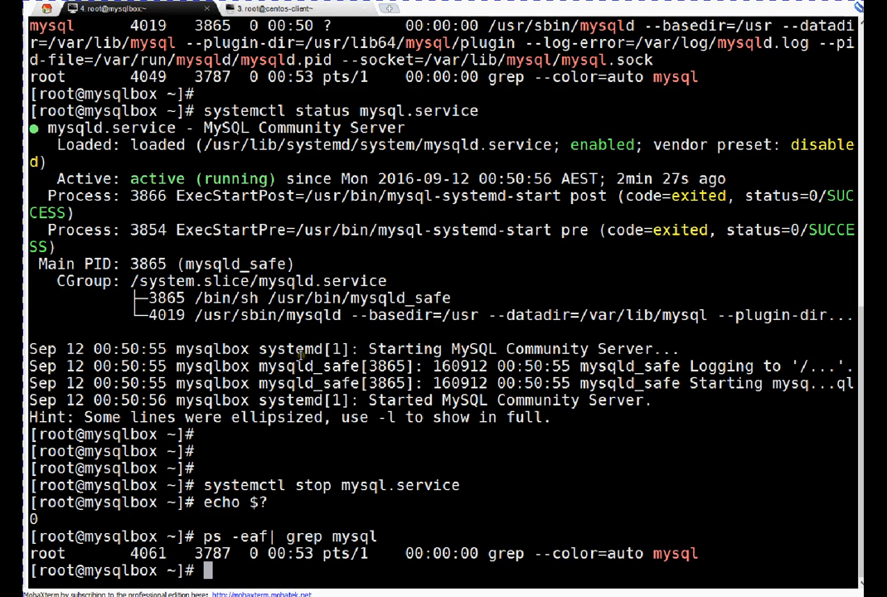
mouse_move(814, 405)
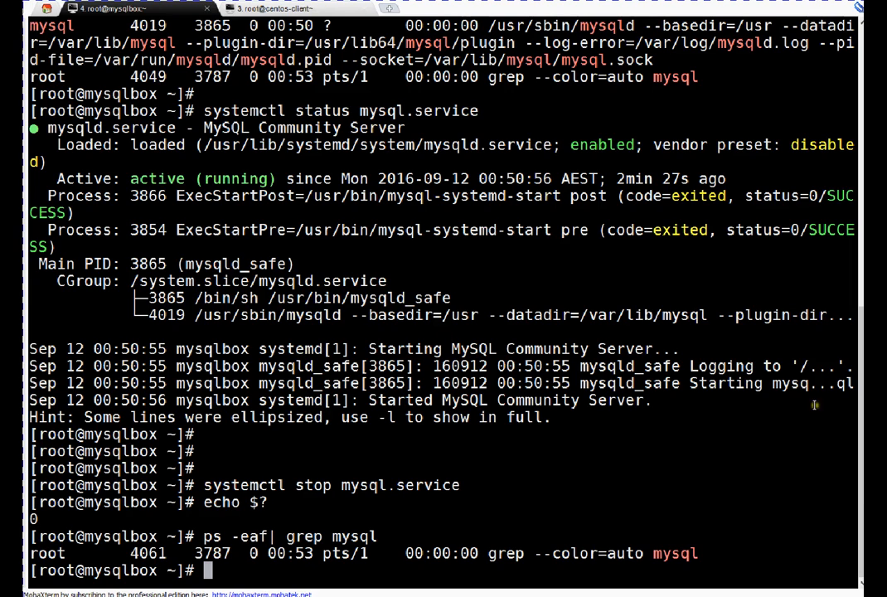
text(CLEAR)
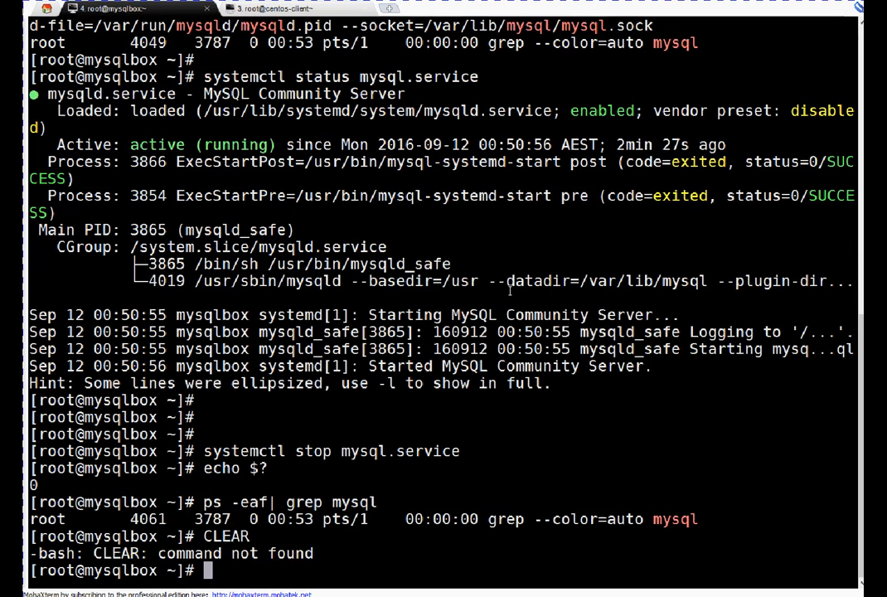
Step: Clear the screen and launch mysqld_safe --skip-grant-tables in the background
text(clear)
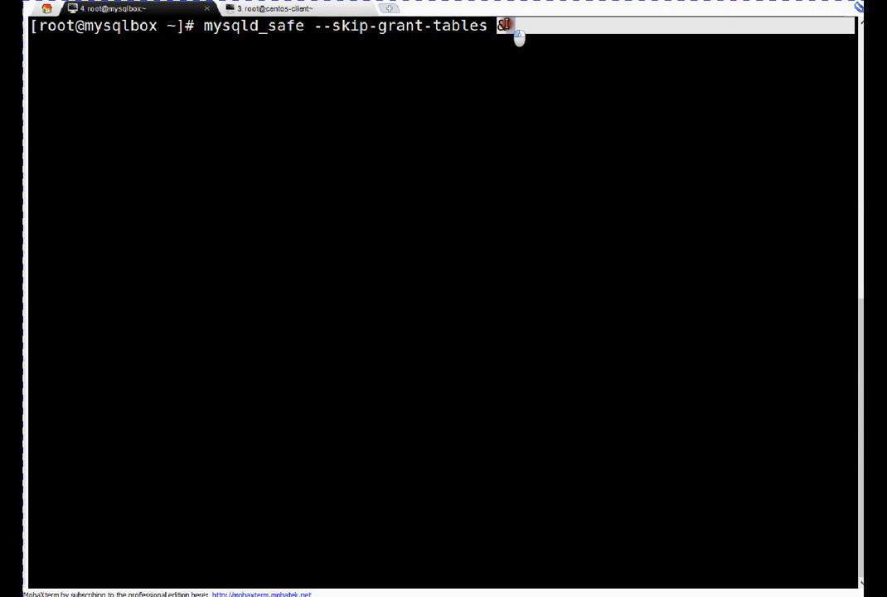
text(&)
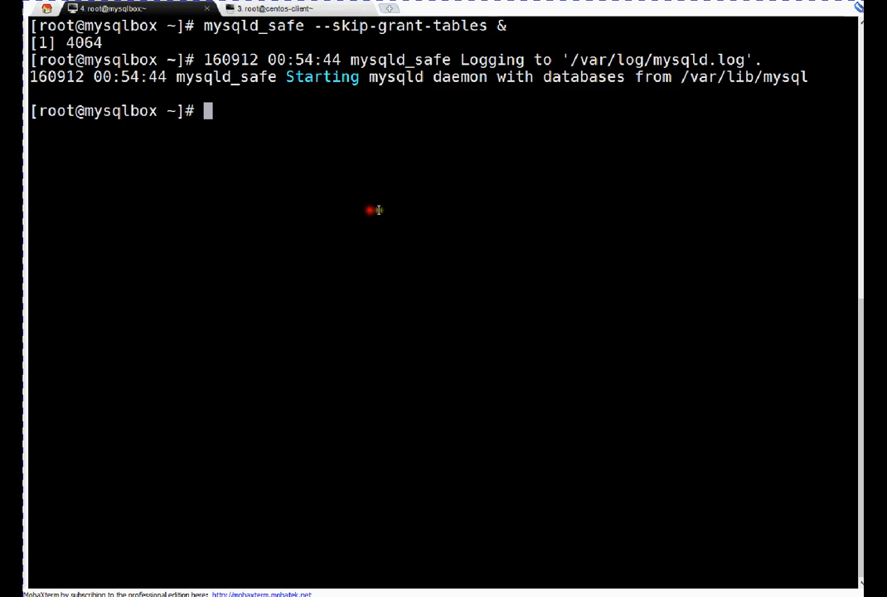
text(mysql)
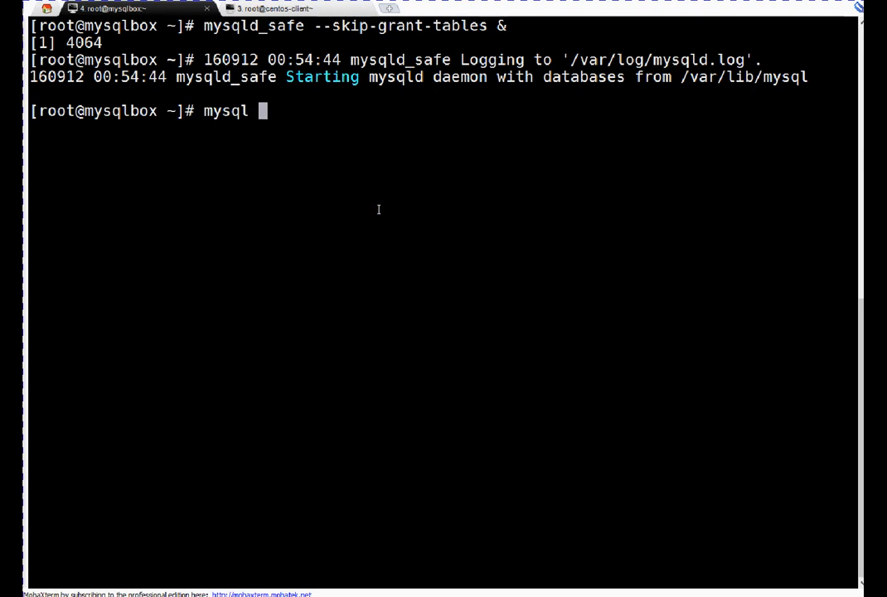
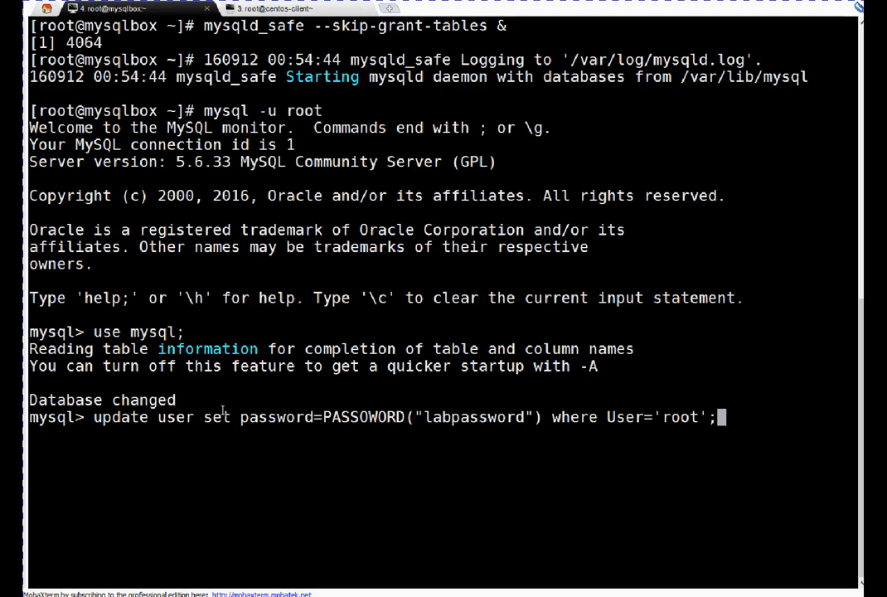
Step: Log in with mysql -u root and switch to the mysql database with use mysql;
mouse_move(262, 399)
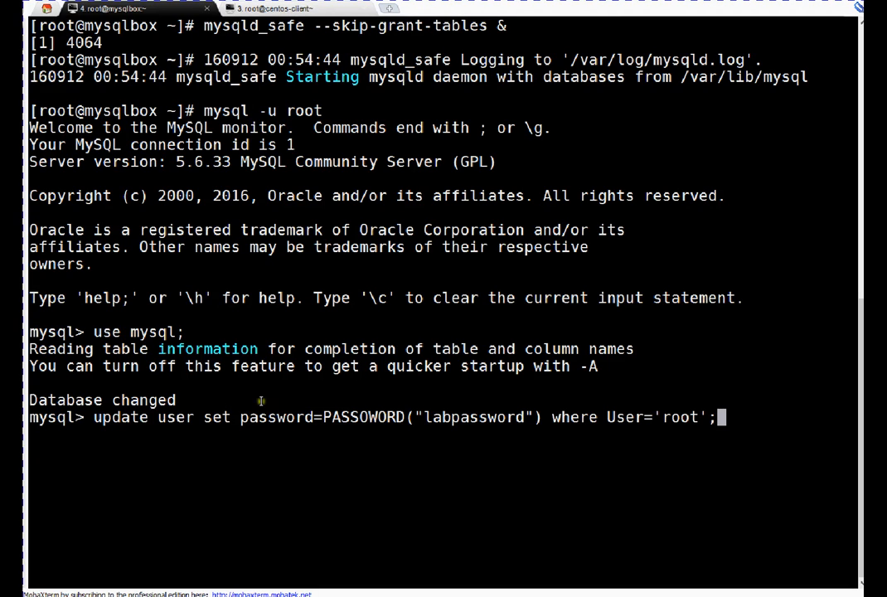
Step: Run the password update statement and select the mistyped PASSWORD keyword in it
double_click(174, 418)
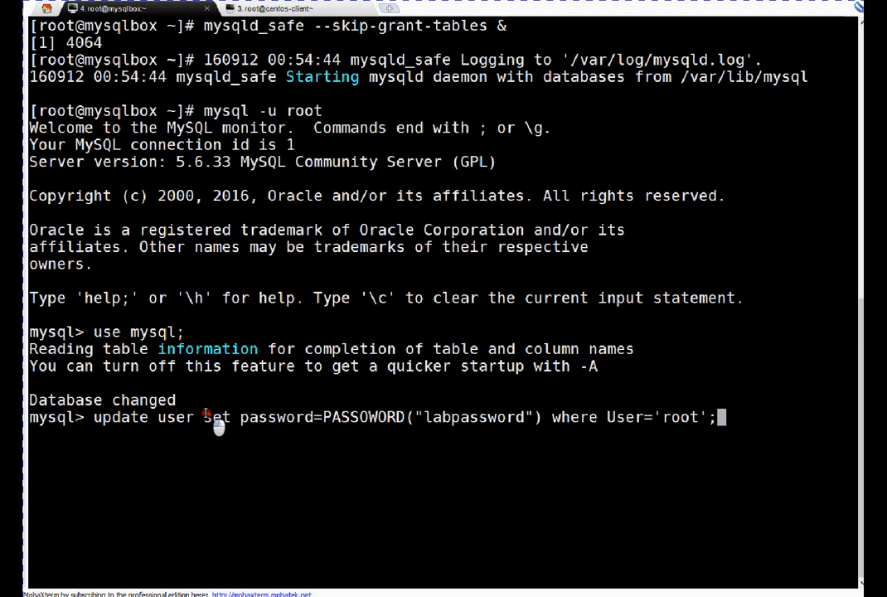
drag(206, 418, 365, 418)
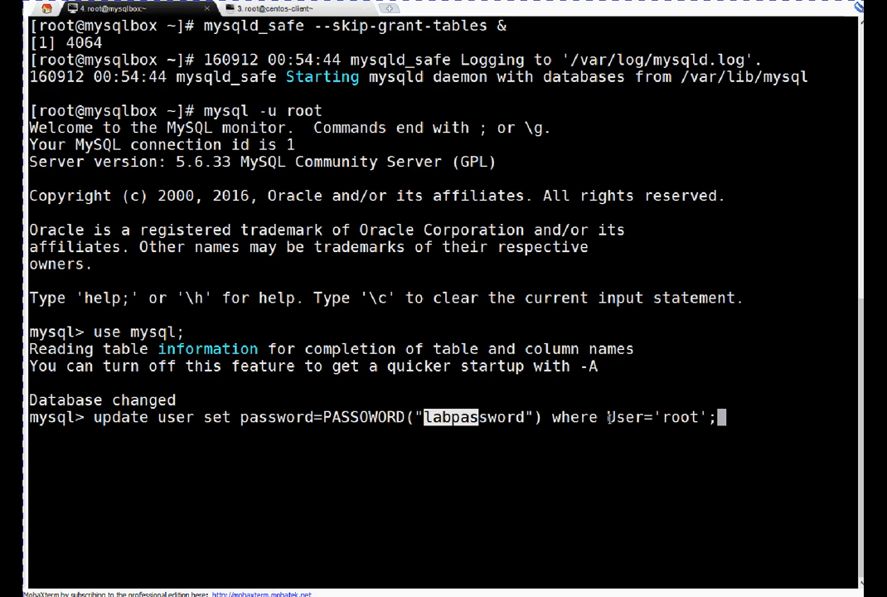
key(Return)
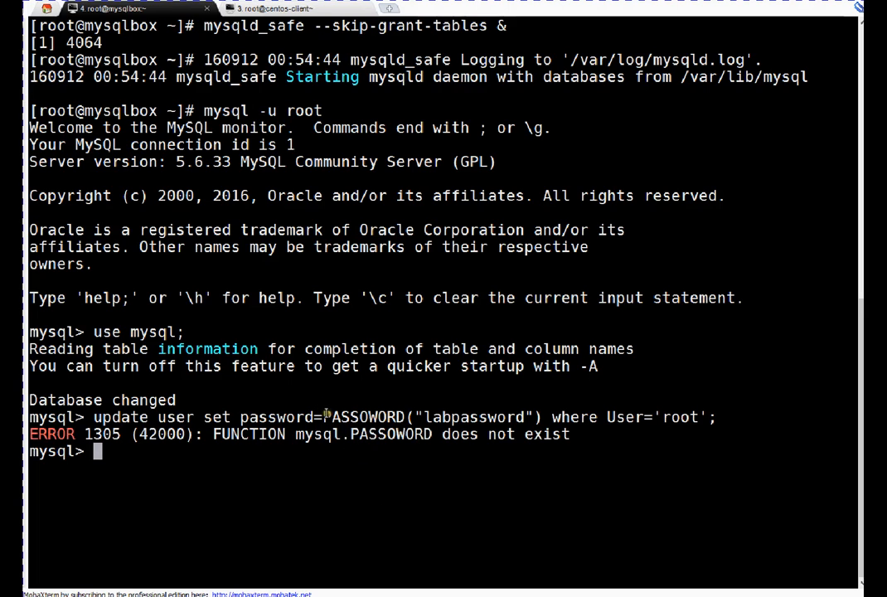
double_click(363, 418)
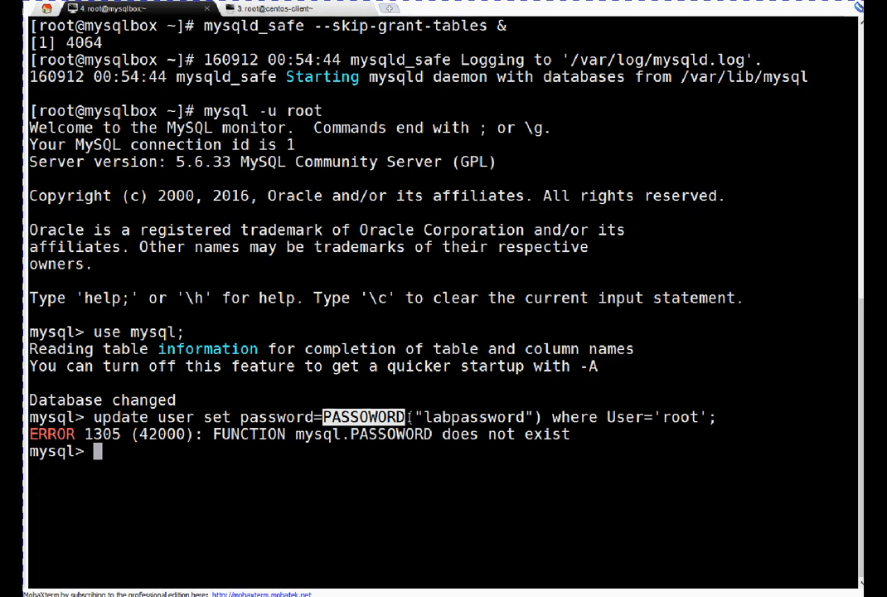
text(use mysql;)
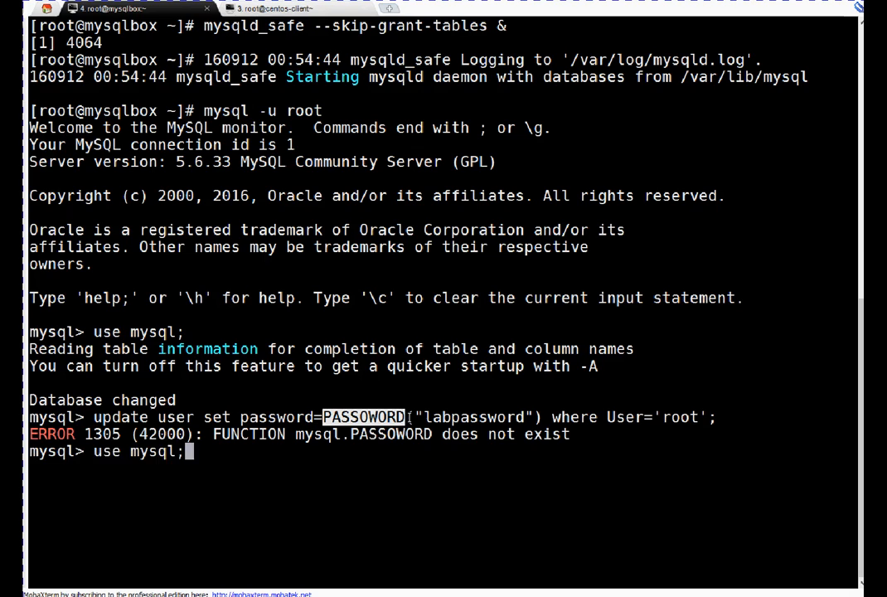
text(q)
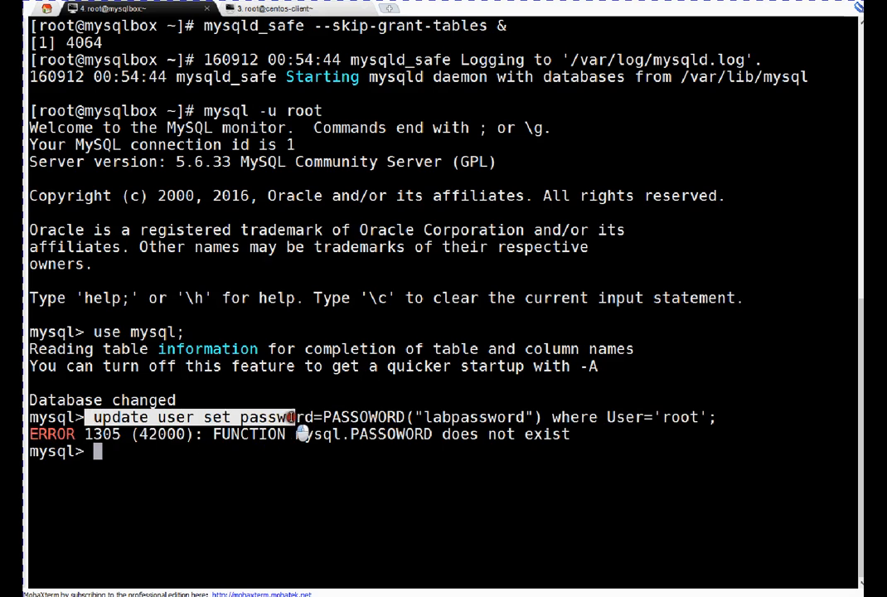
text(update user set password=)
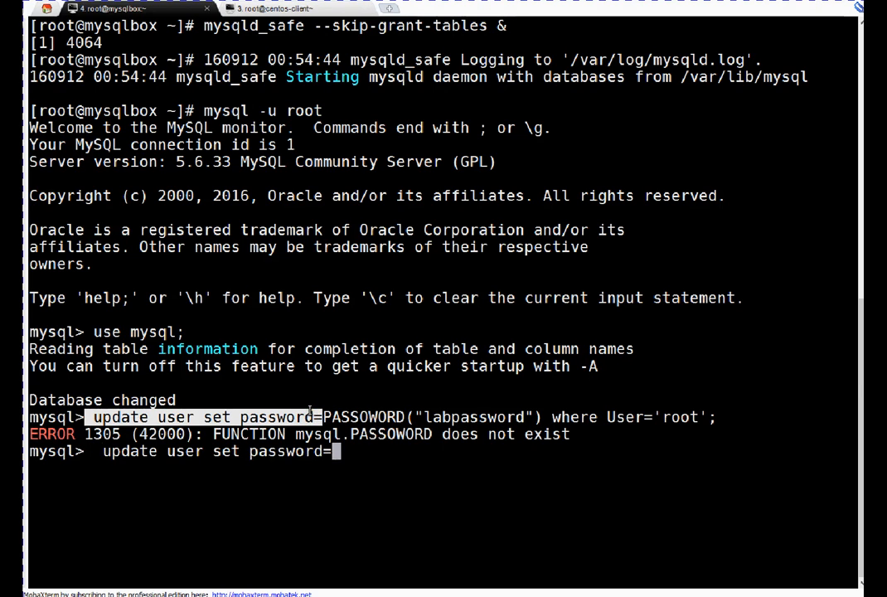
text(PASSWORD)
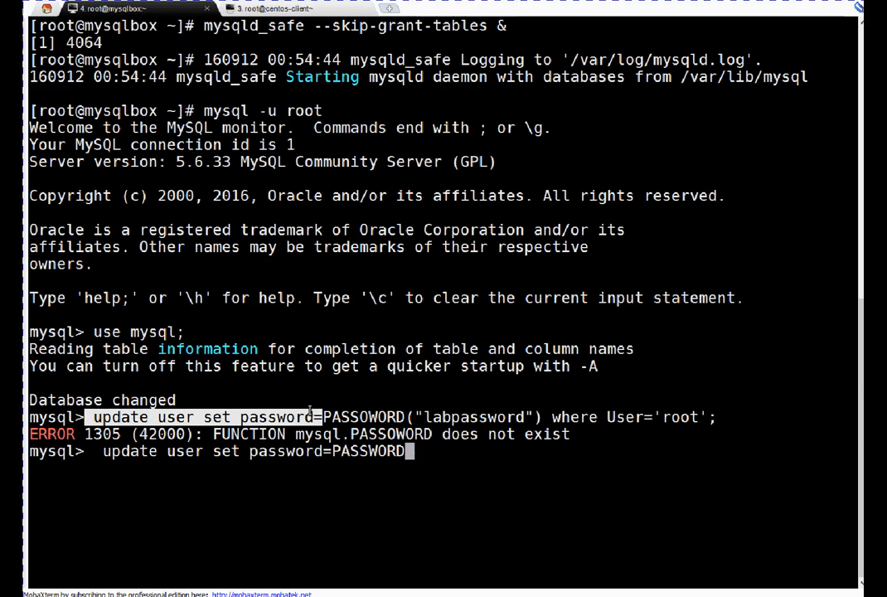
mouse_move(406, 411)
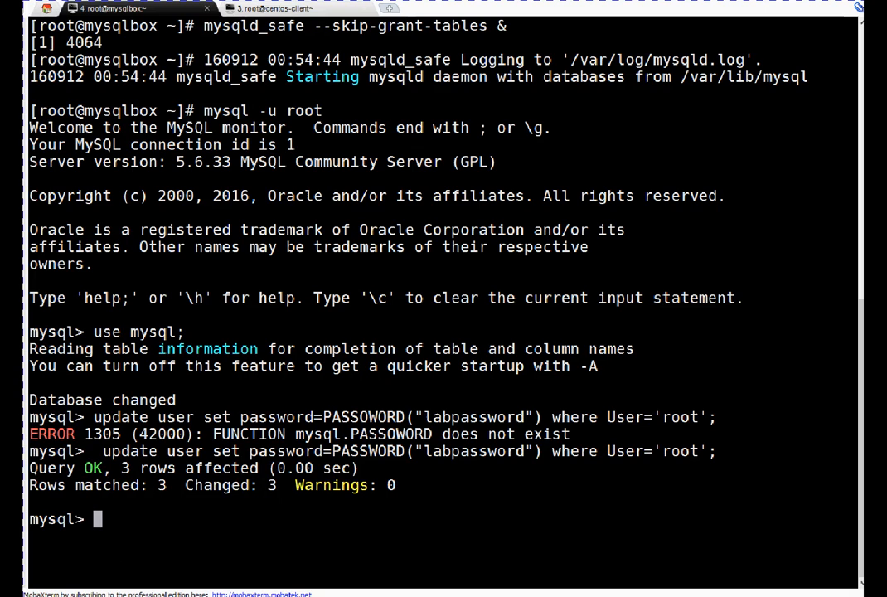
Step: Reload the privilege tables with flush privileges; and quit the MySQL client
text(flush privileges;)
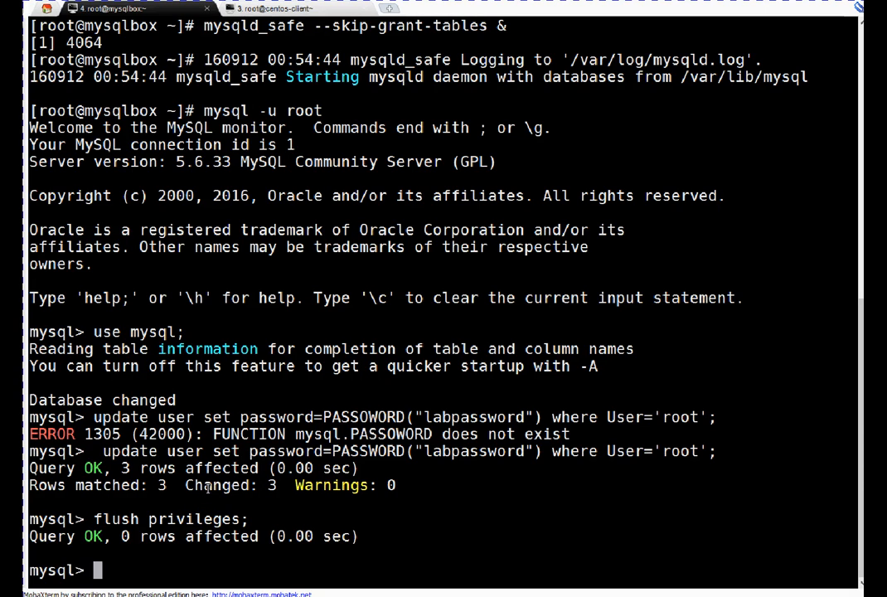
text(quit)
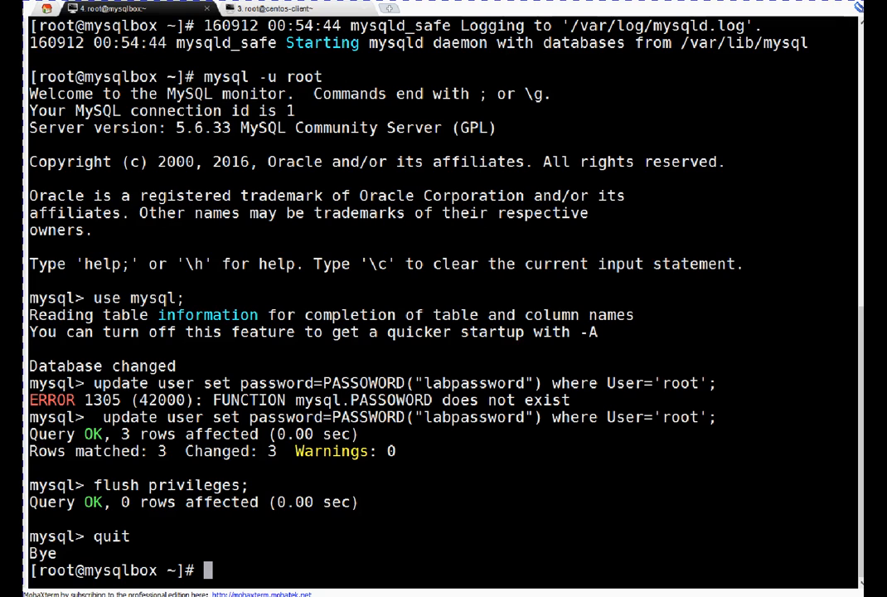
Step: Run /usr/sbin/mysqld stop, which aborts with a run-as-root error, then clear the screen
text(/usr/sbin/mysqld stop)
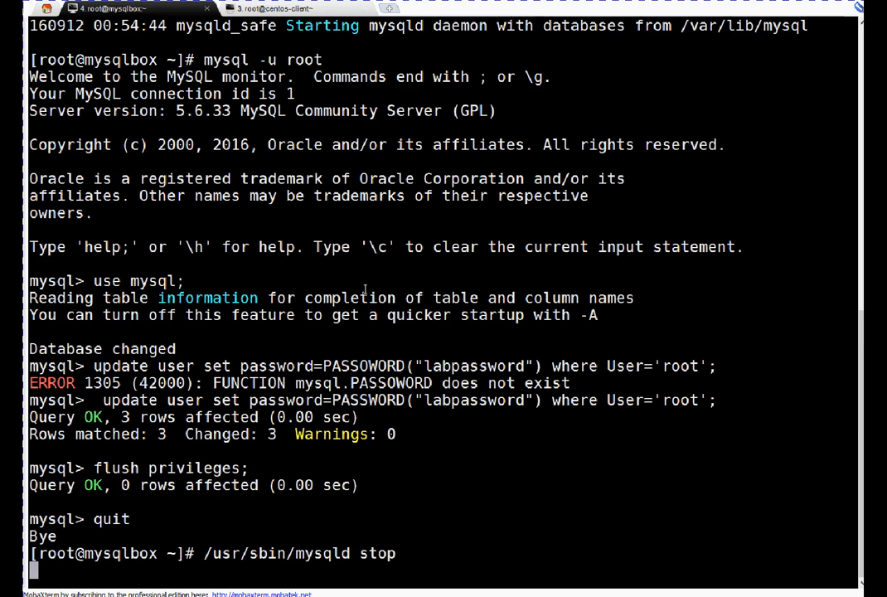
key(Return)
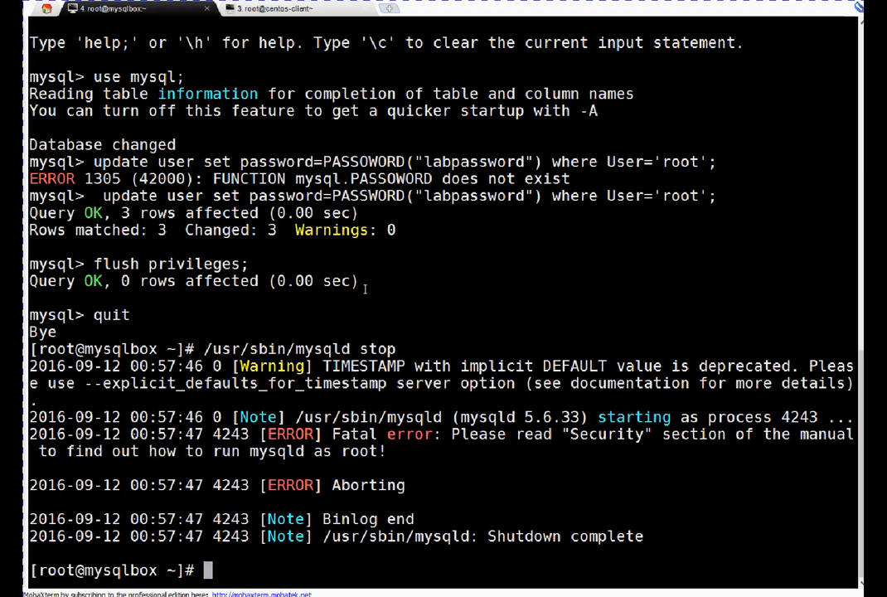
mouse_move(686, 509)
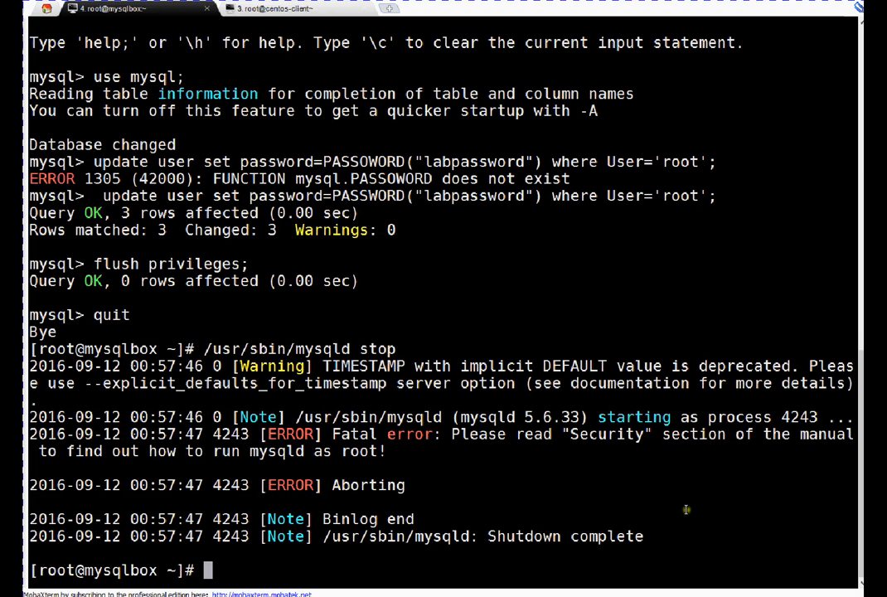
text(c)
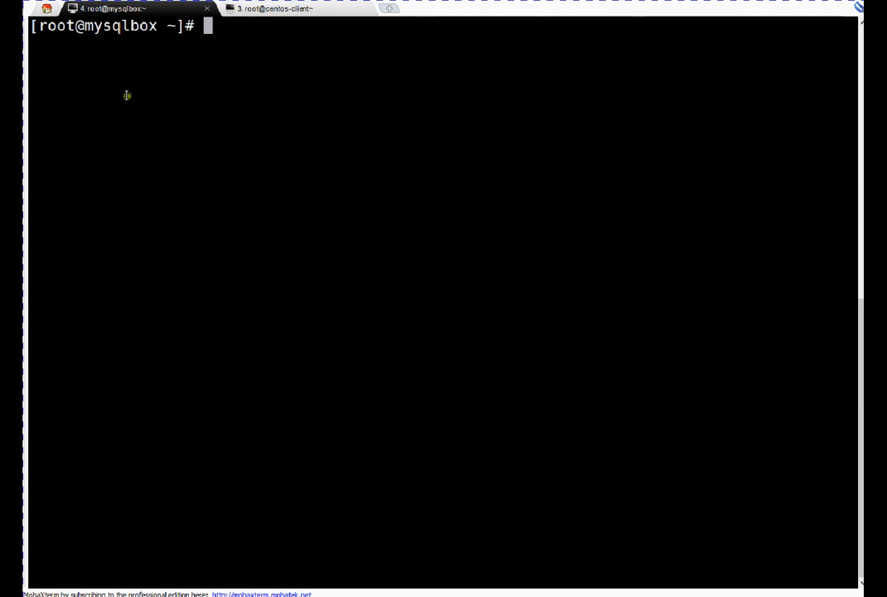
Step: Start mysql.service with systemctl and view its status, which reports it failed to start
text(syste)
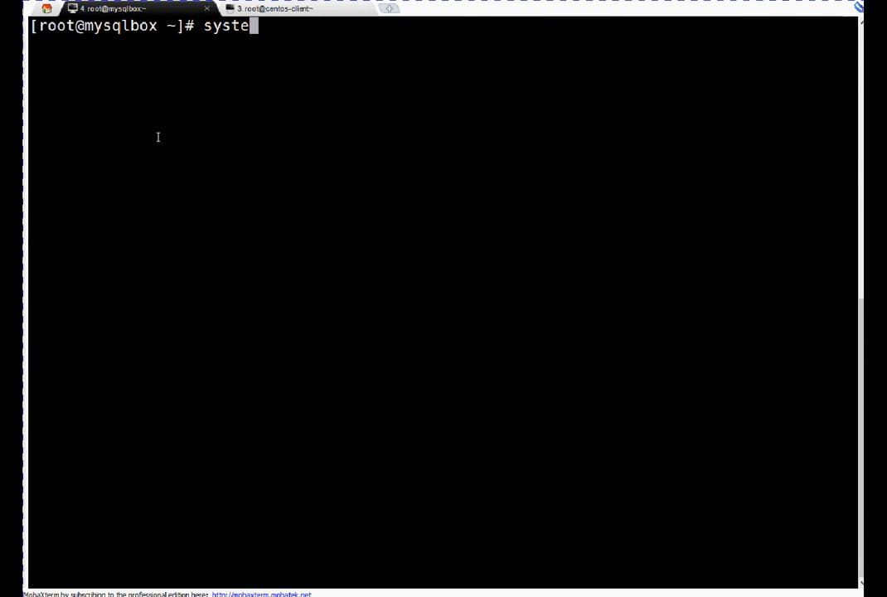
text(mctl)
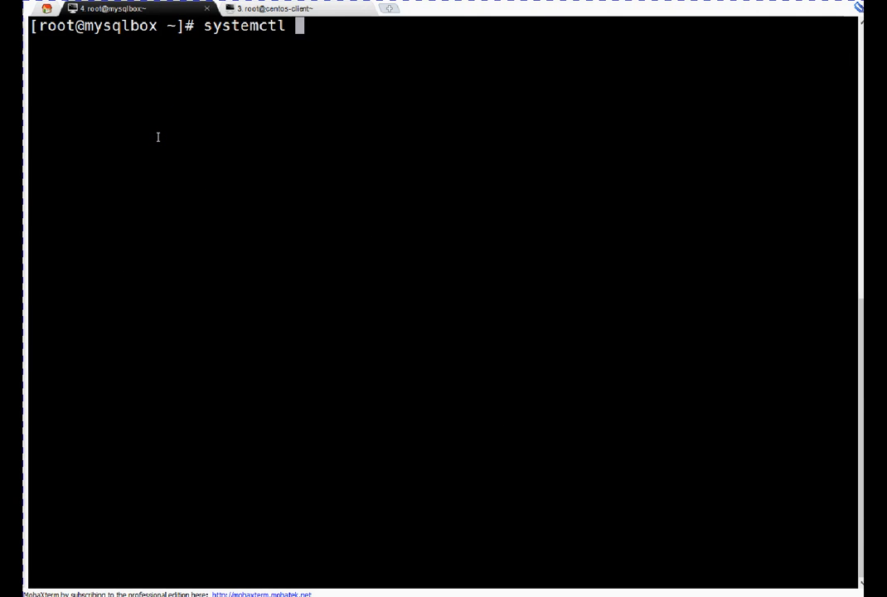
text(start m,)
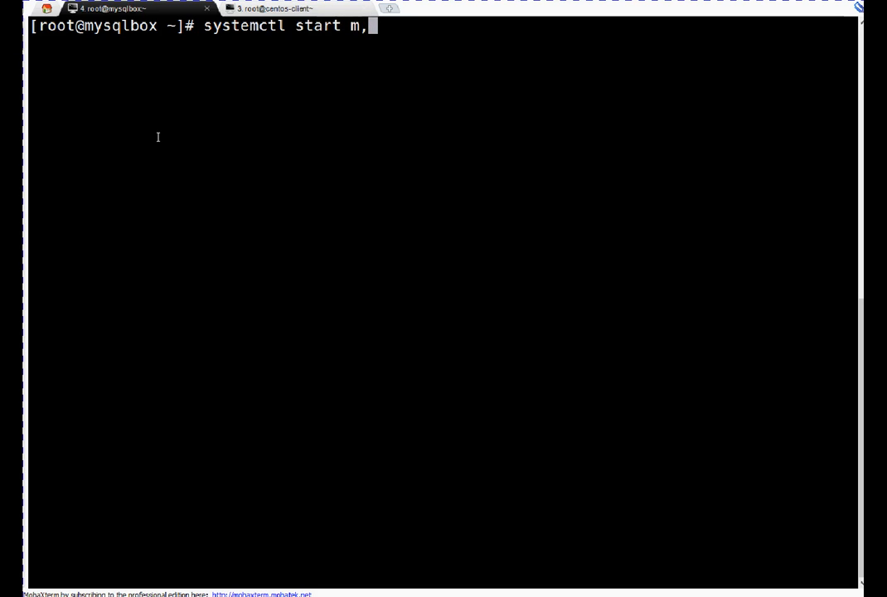
text(ysql)
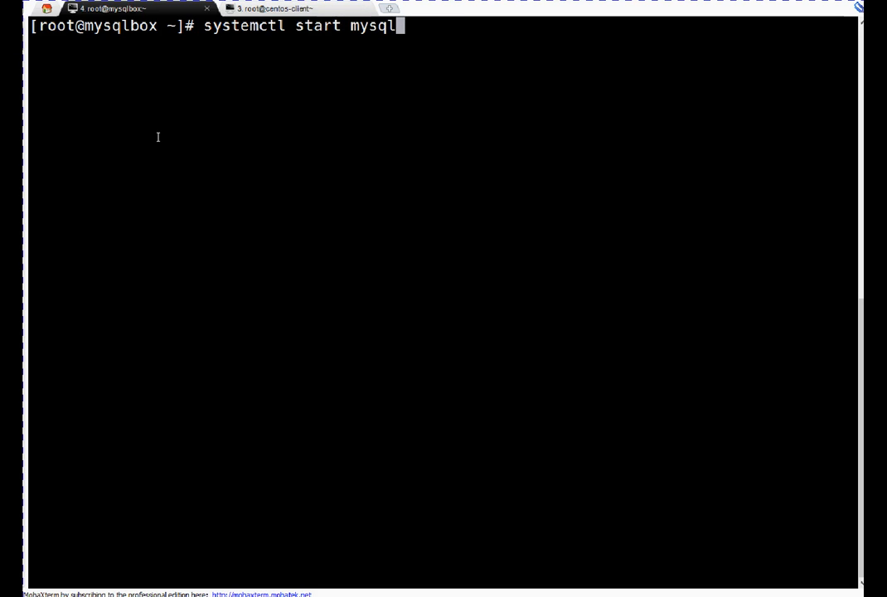
text(.service)
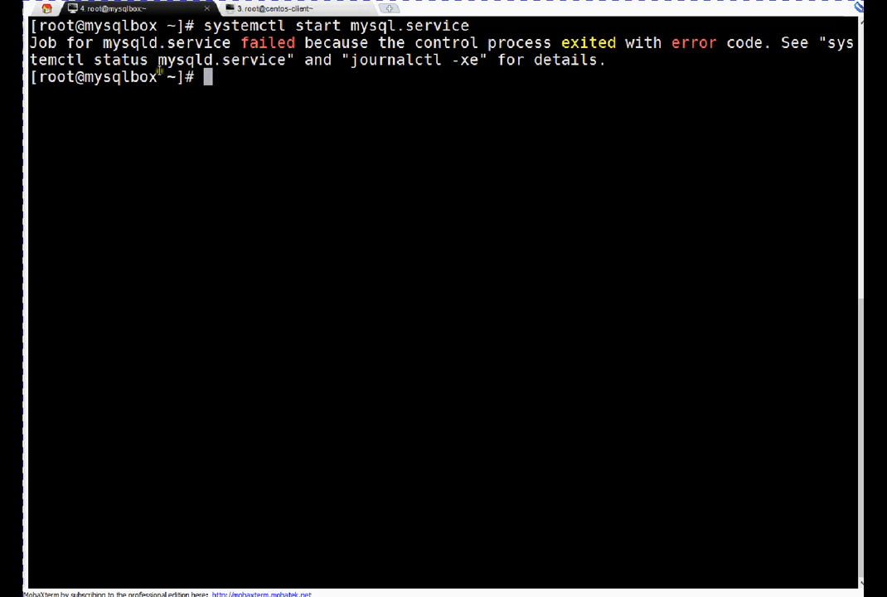
mouse_move(485, 74)
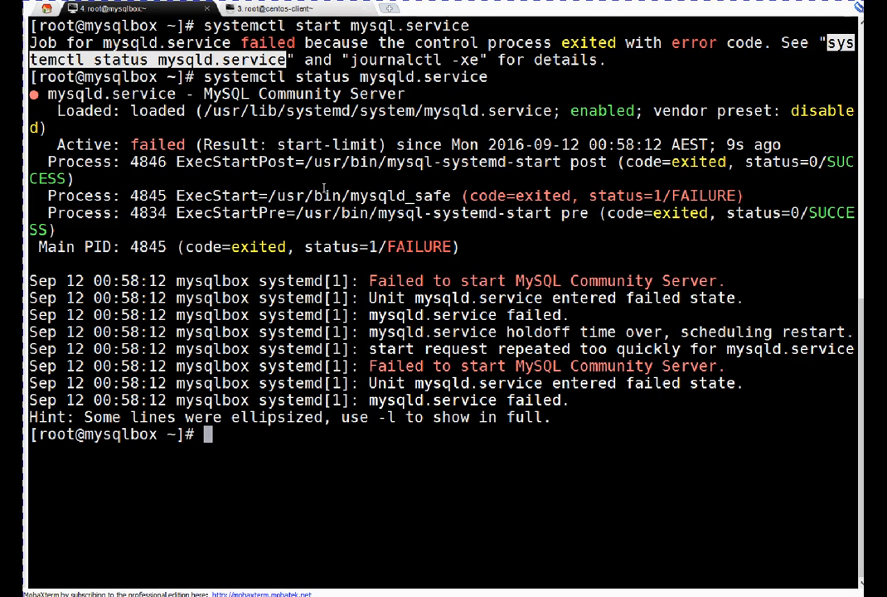
Step: Check mysqld.service status and stop mysql.service with systemctl
text(ps -eaf| grep mysql)
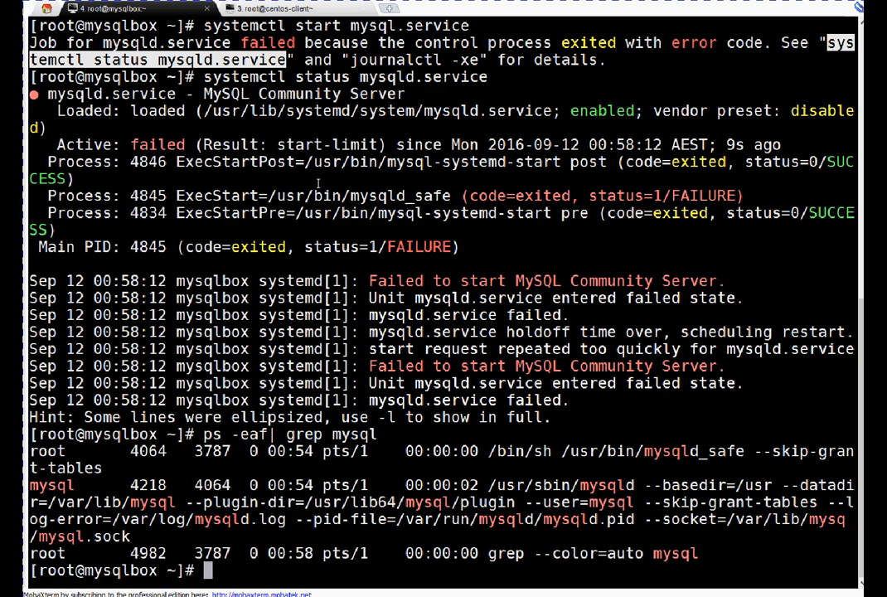
text(systemctl status mysqld.servic)
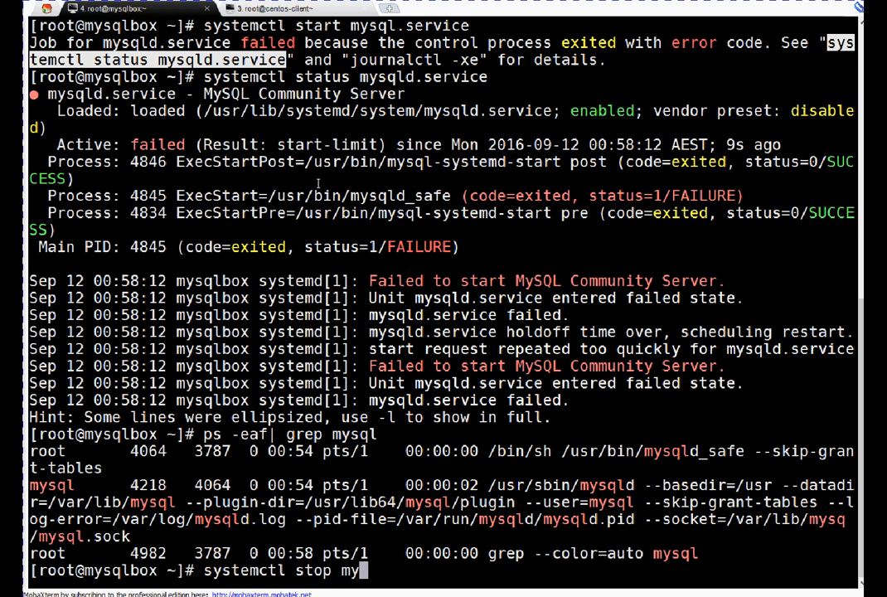
text(sql.service)
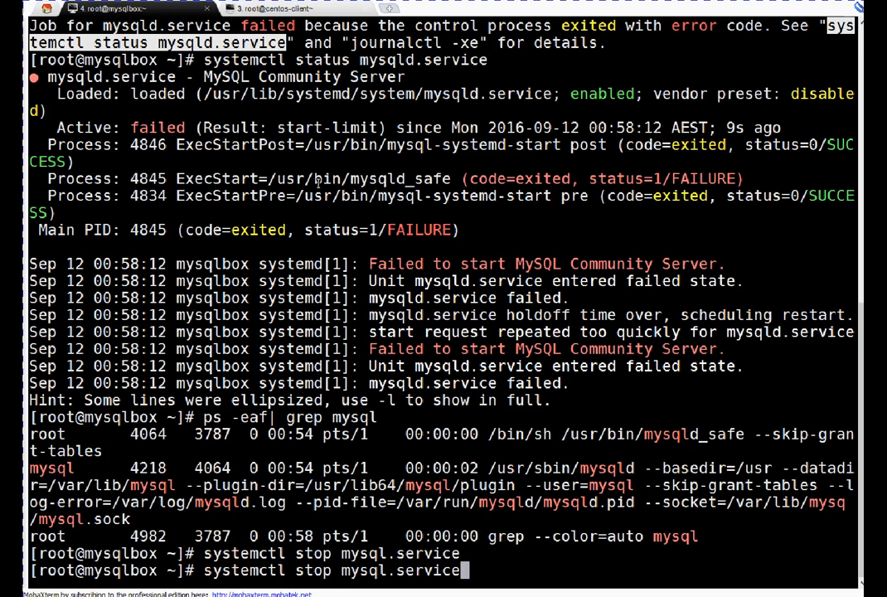
key(Return)
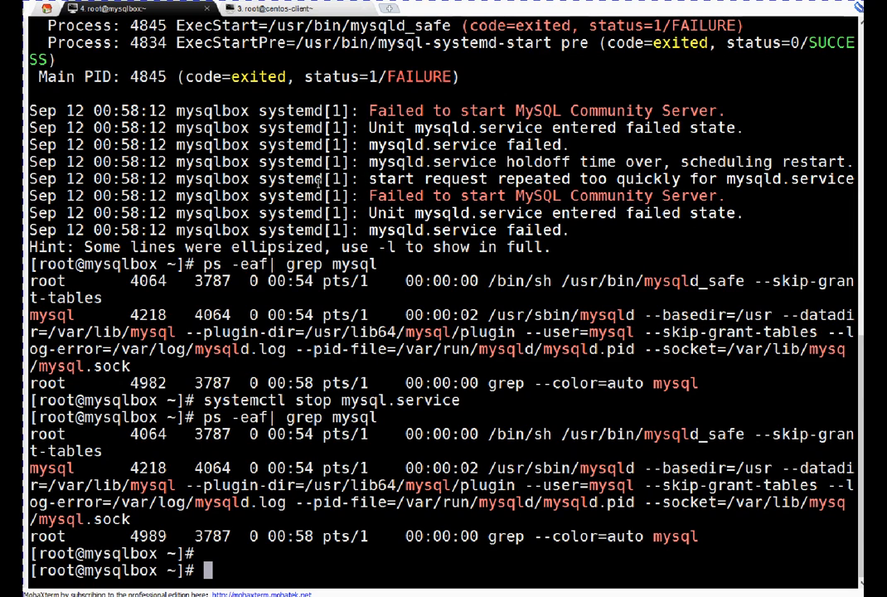
mouse_move(572, 307)
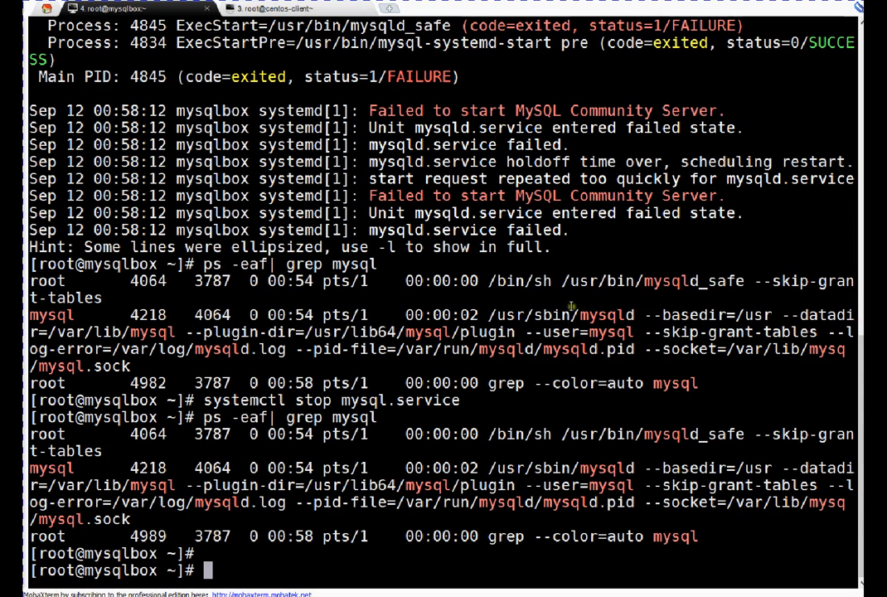
Step: Try /usr/sbin/mysqld stop and recheck with ps, finding the safe-mode mysqld processes still running
double_click(560, 315)
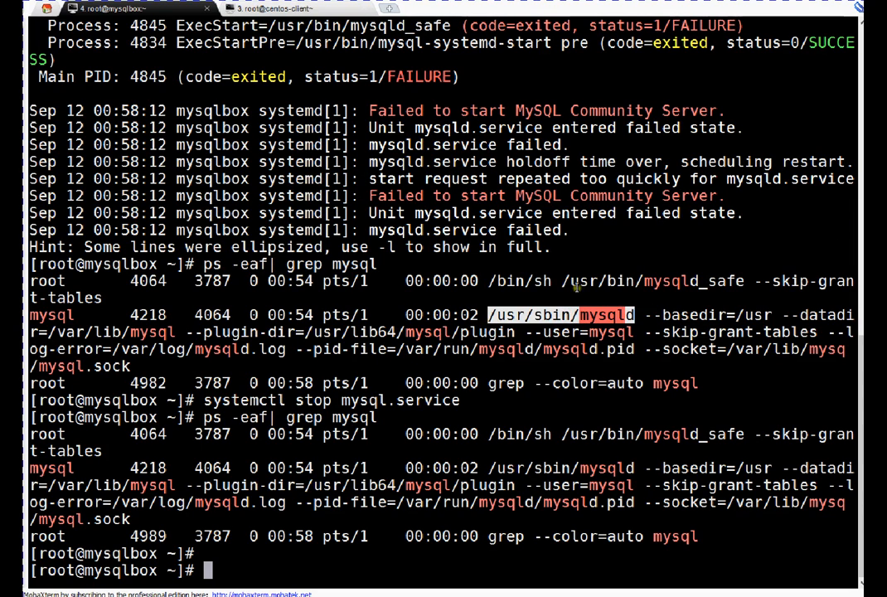
text(/usr/sbin/mysqld sto)
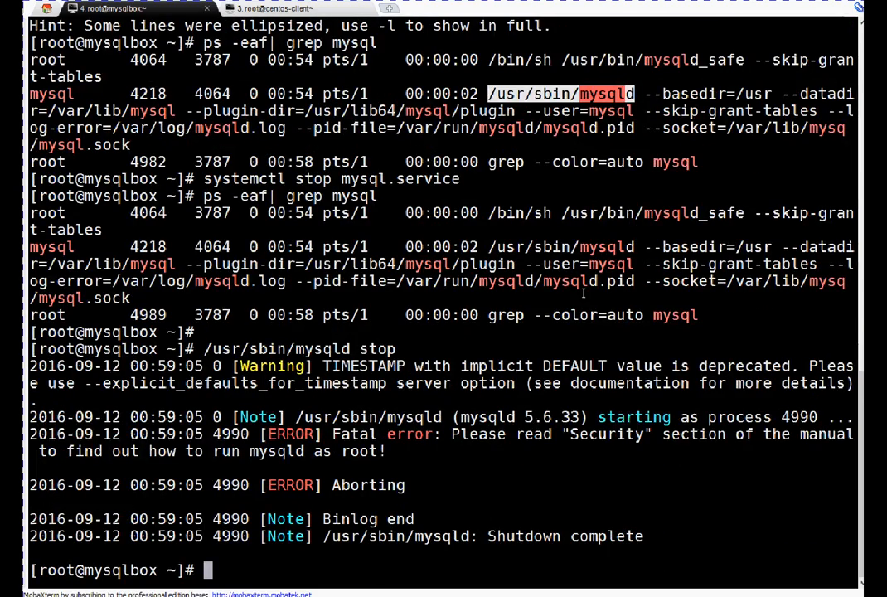
text(ps -eaf| grep mysql)
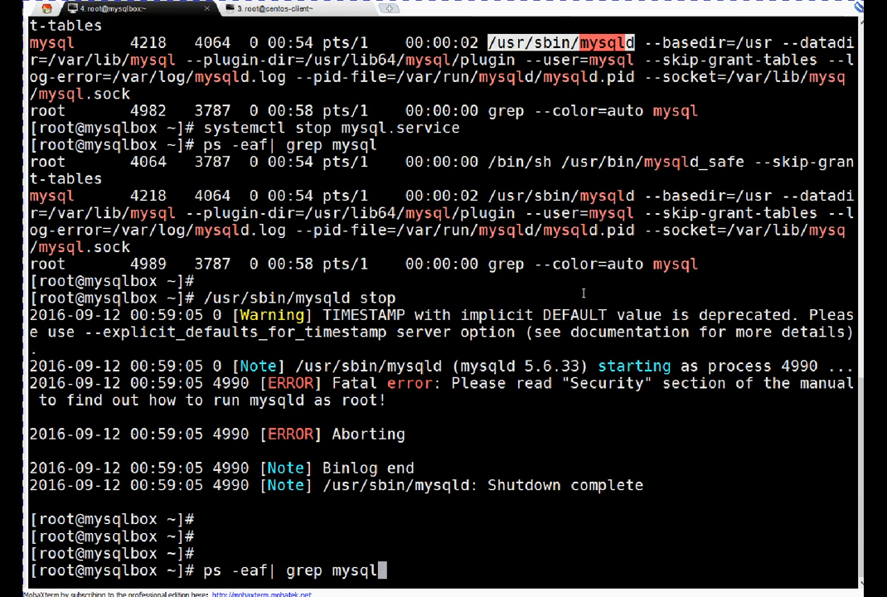
key(Return)
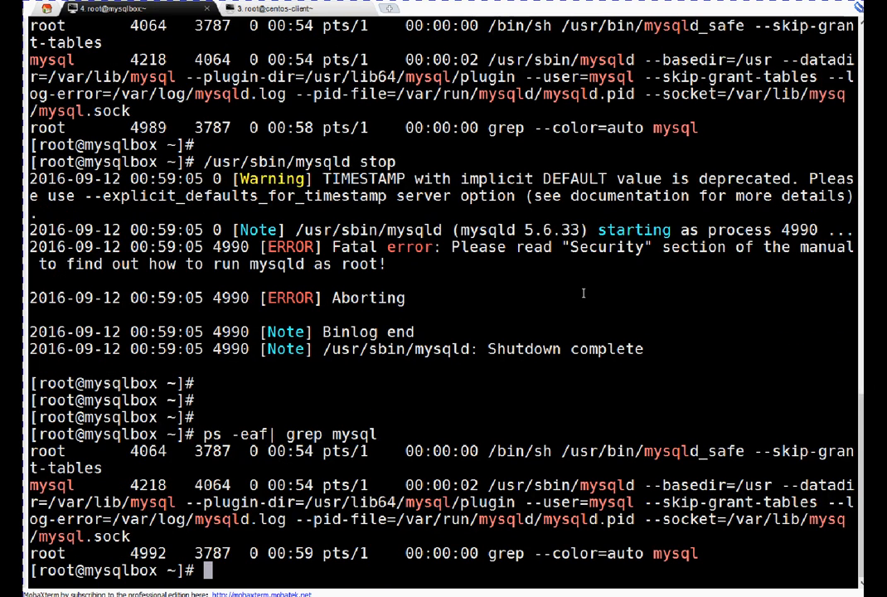
text(kill)
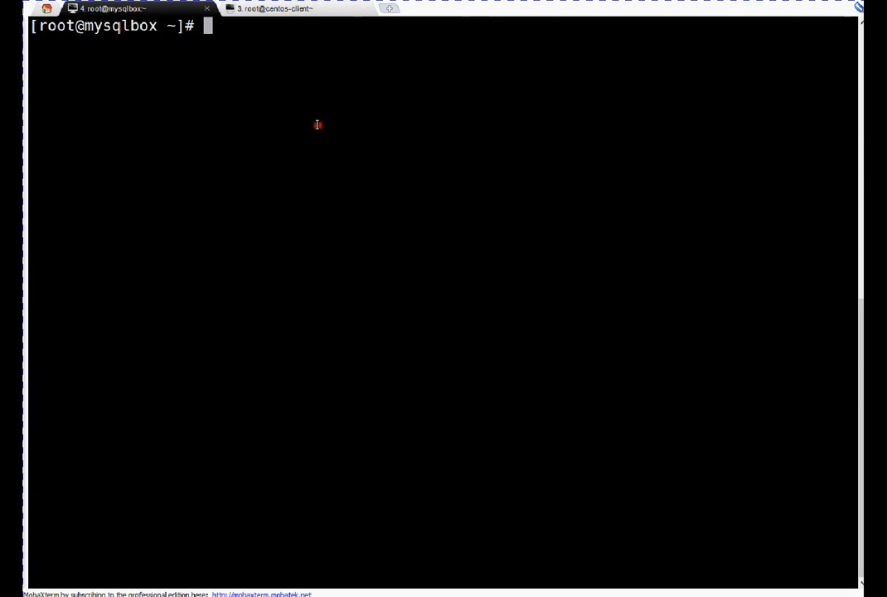
Step: Check processes with ps, then shut down the safe-mode server via mysqladmin -u root -p shutdown
text(ps -)
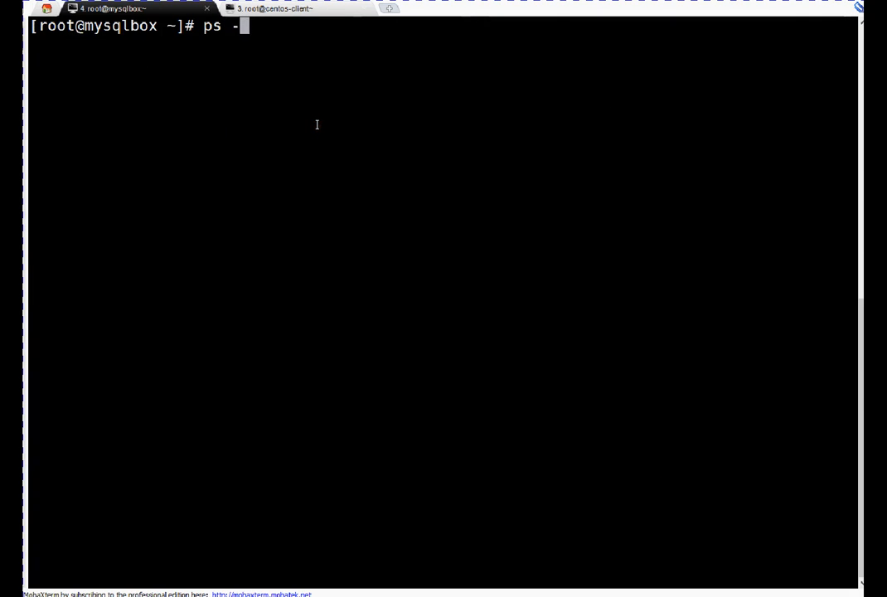
text(eaf| grep mysql)
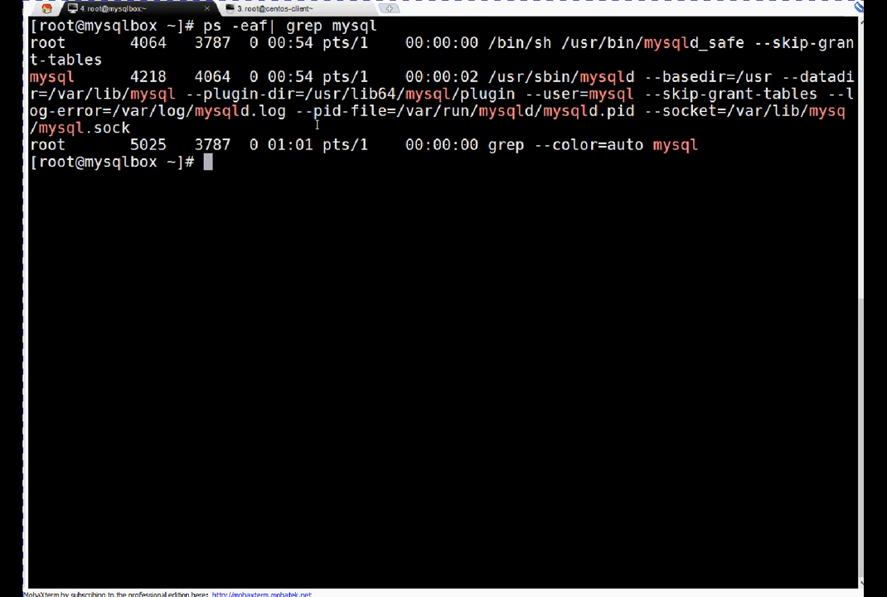
mouse_move(225, 124)
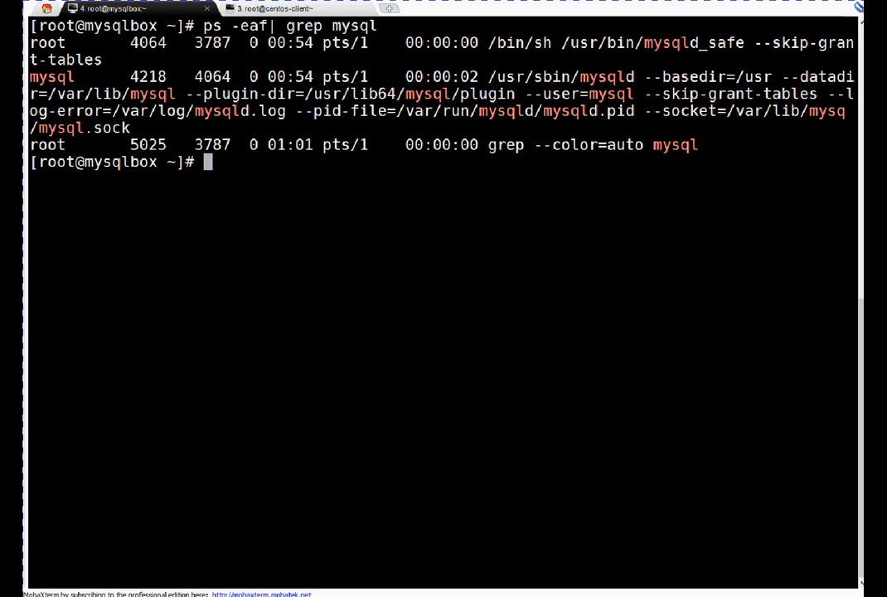
text(my)
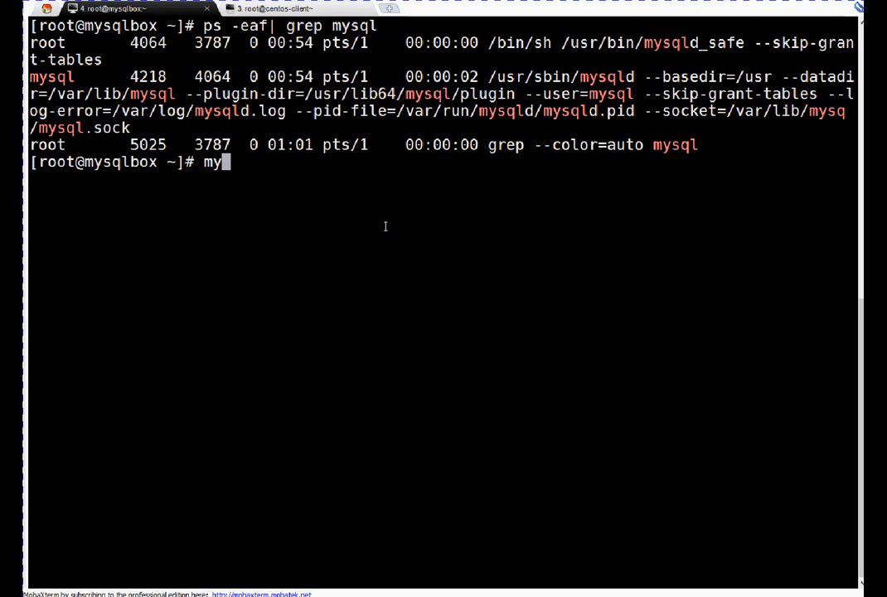
text(sqladmin)
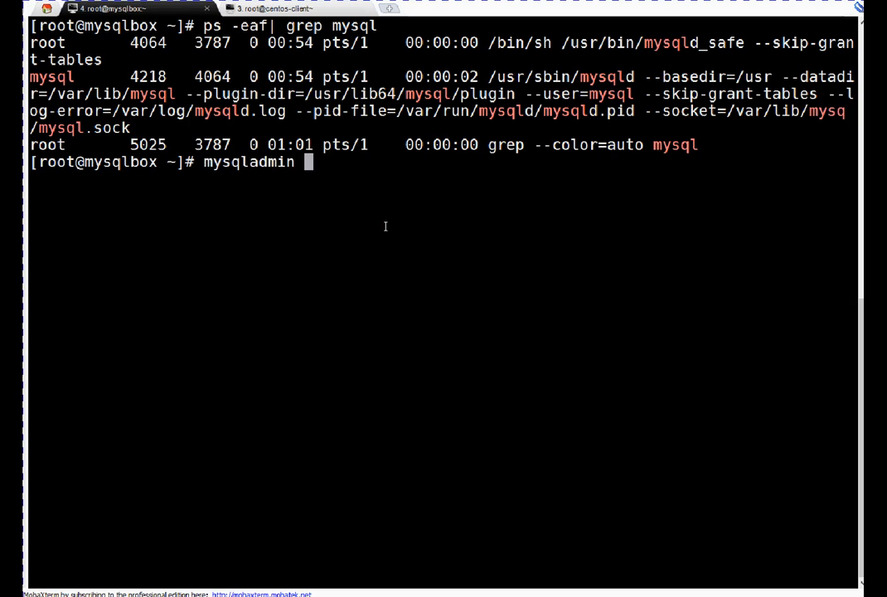
text(-u root -)
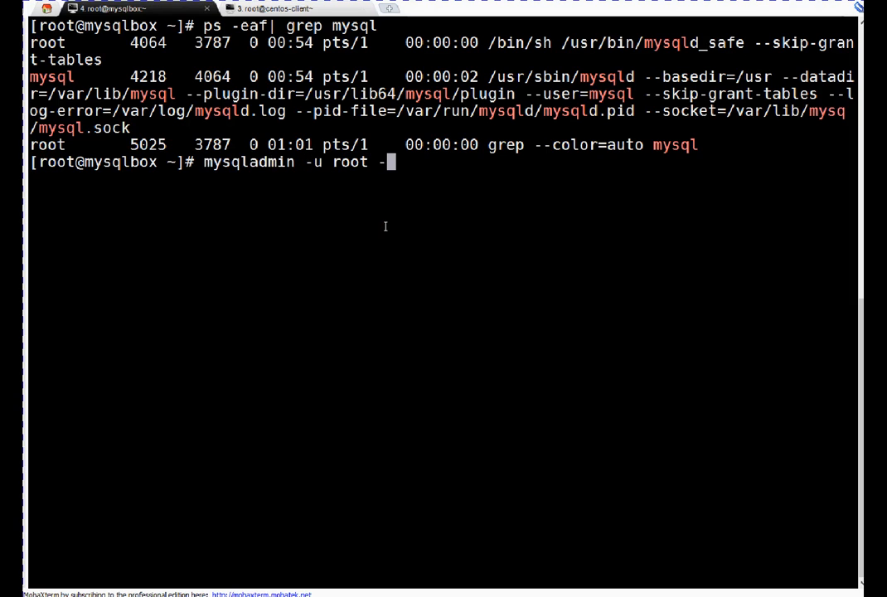
text(p s)
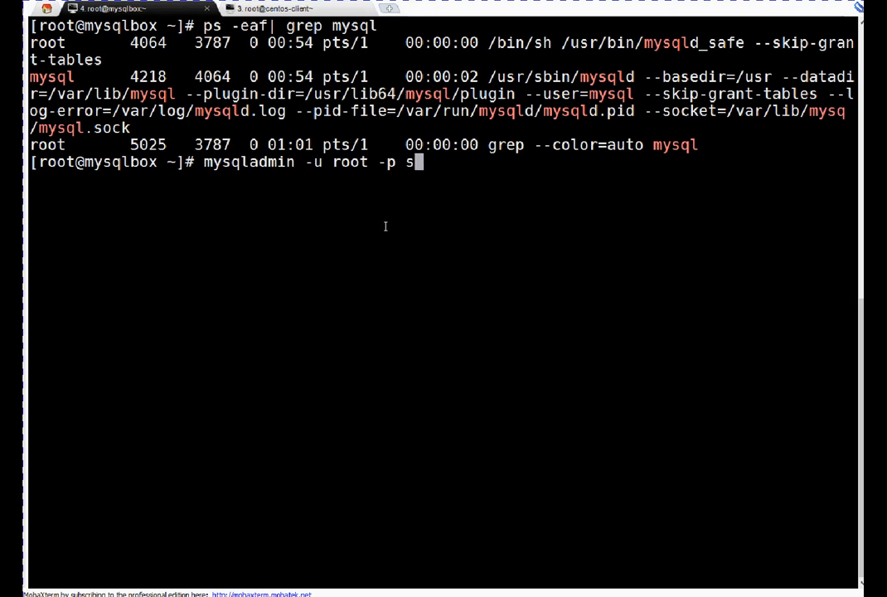
text(hutdown)
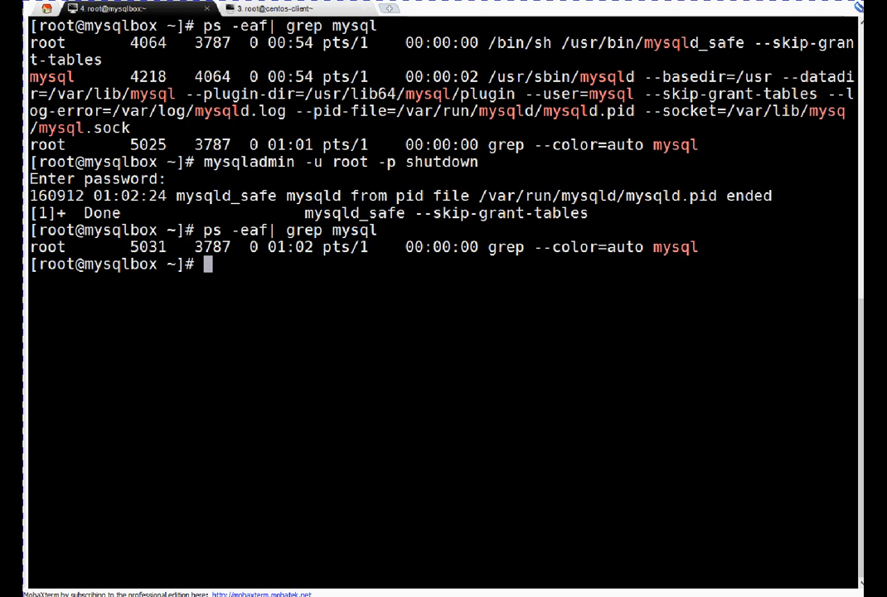
mouse_move(325, 372)
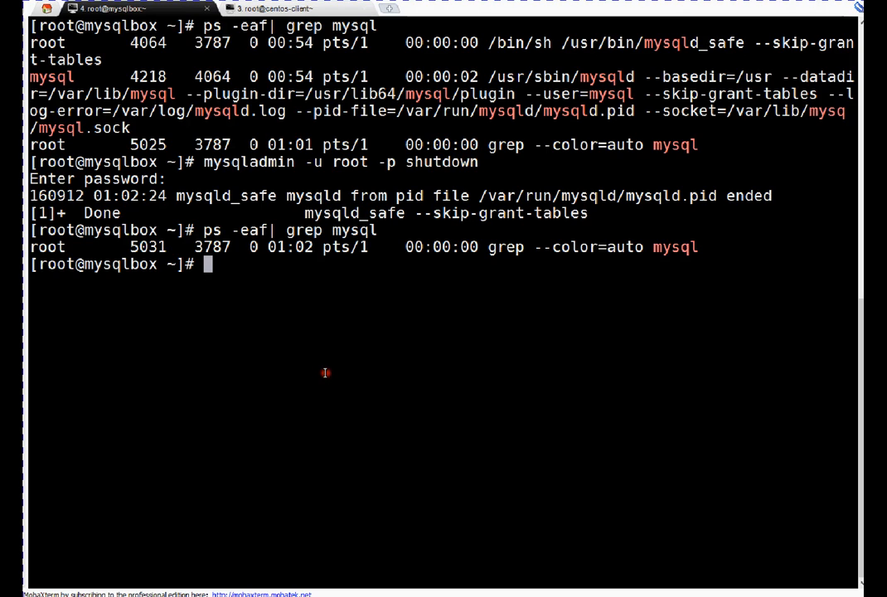
Step: Start mysql.service with systemctl and check echo $? returns exit status 0
text(system)
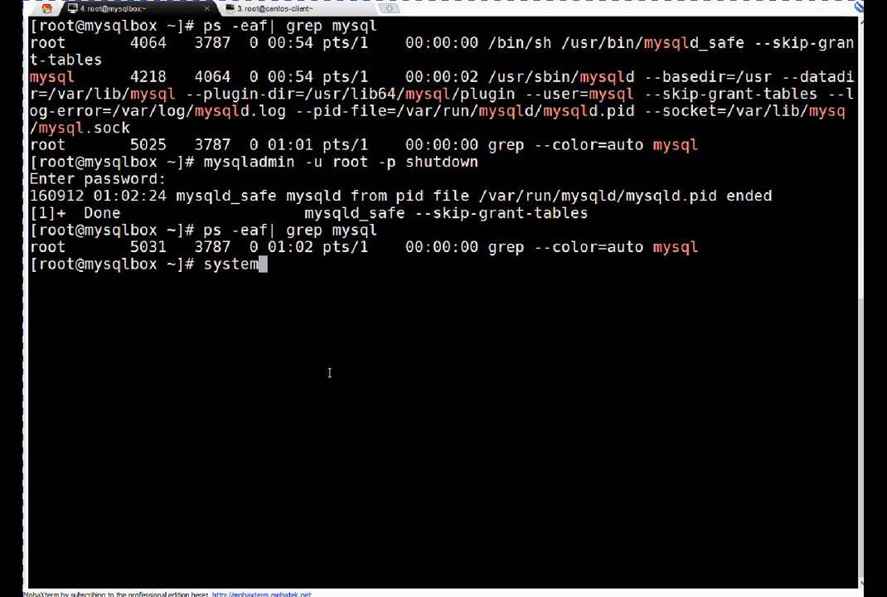
text(ctl)
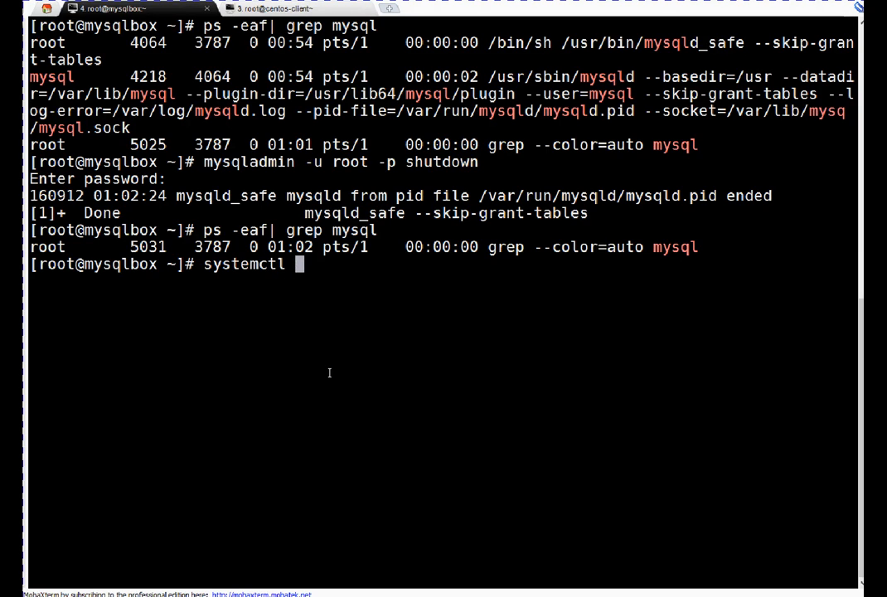
text(startr m,)
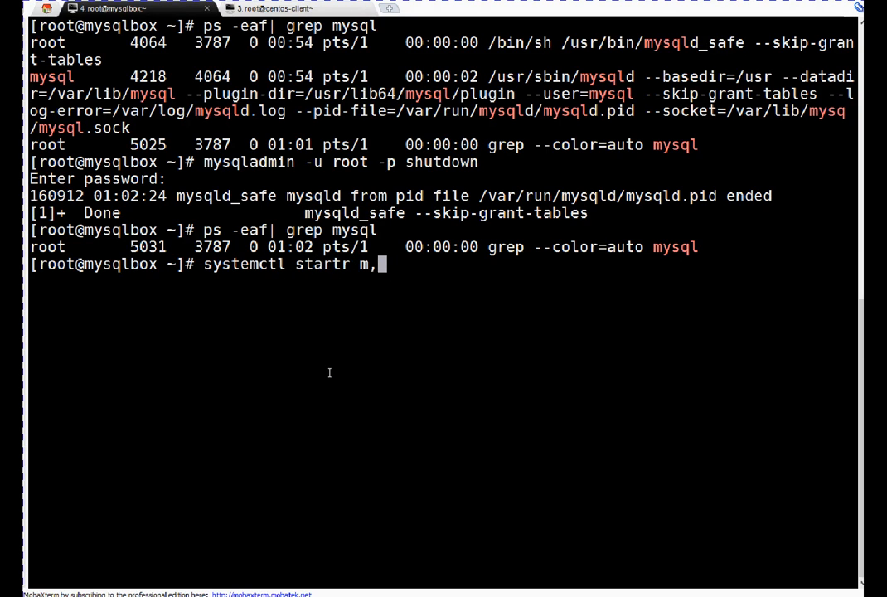
text(ysql)
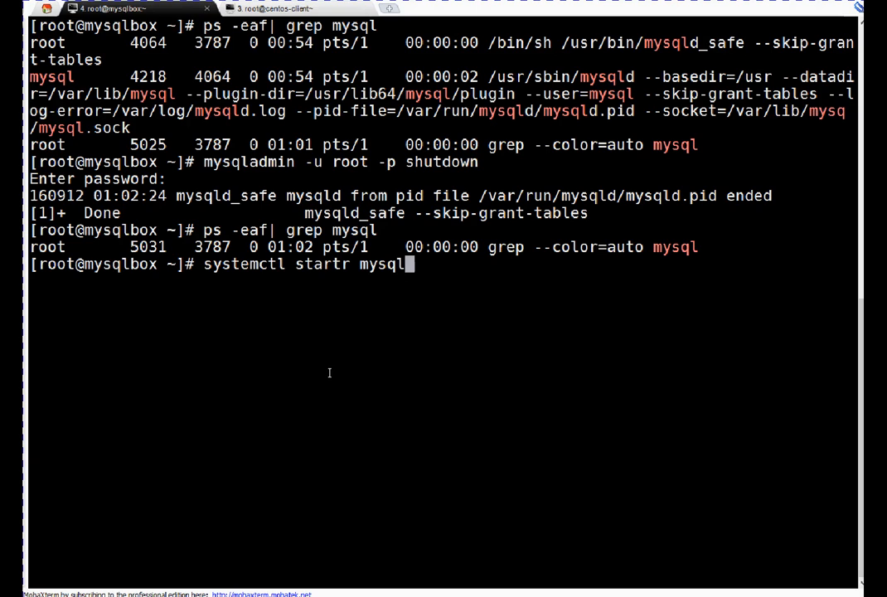
text(.service)
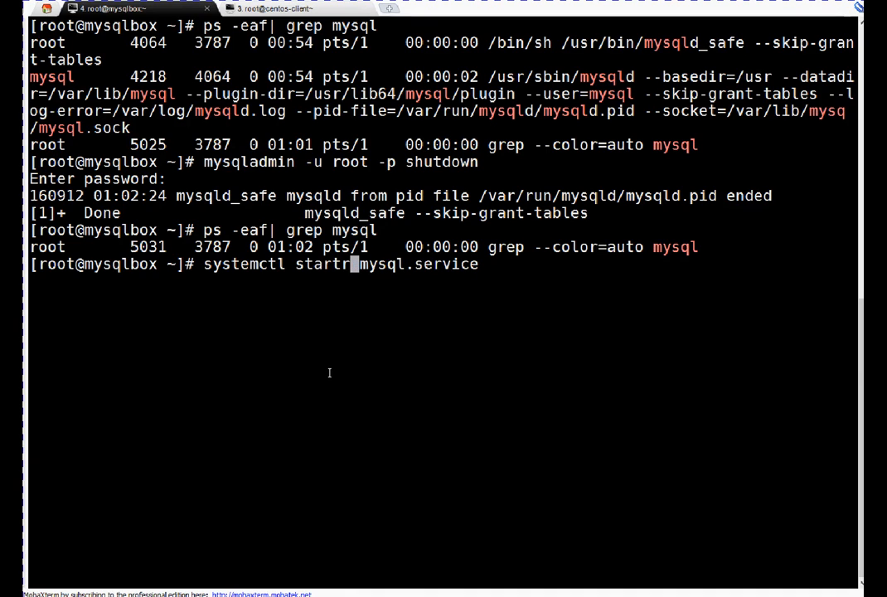
key(BackSpace)
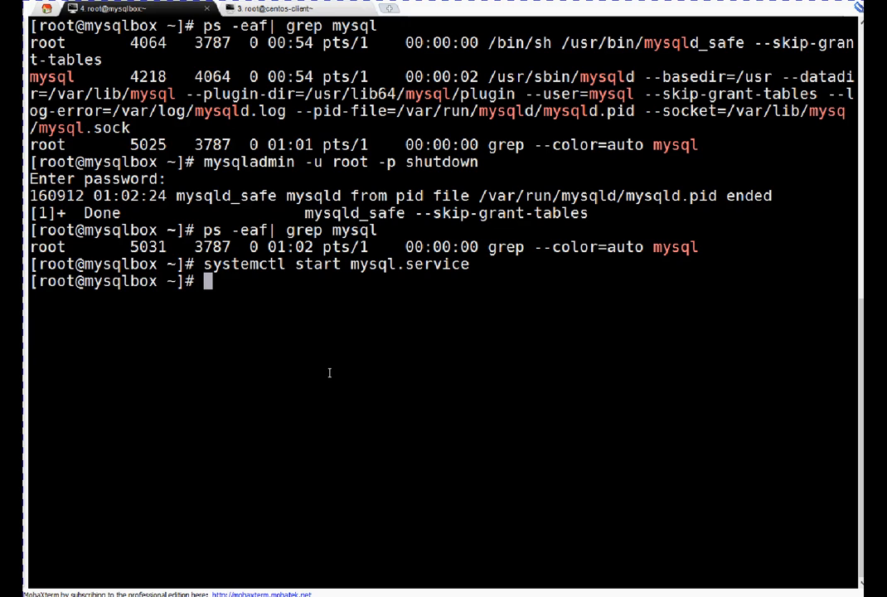
text(echo $?)
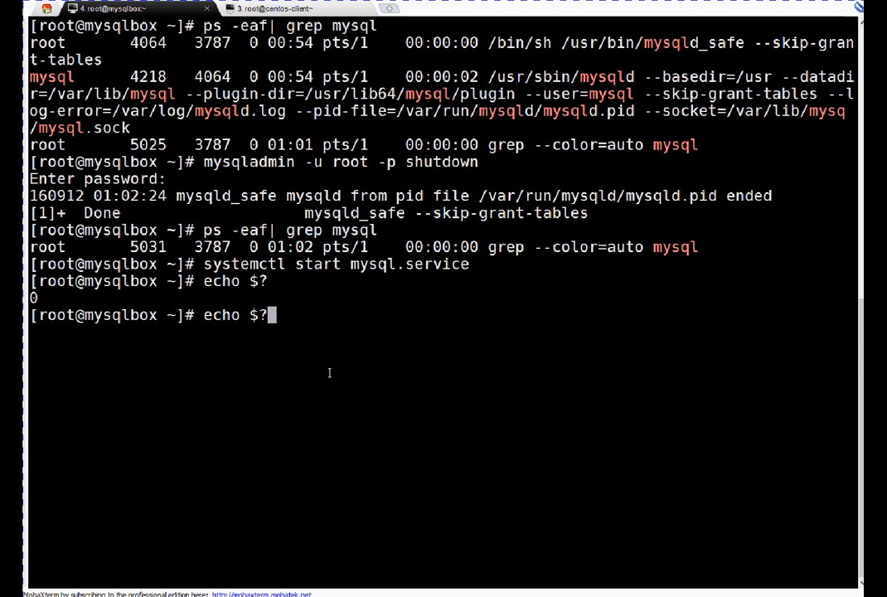
Step: Confirm mysql.service reports active (running), then begin a mysqladmin -u root command
text(systemctl start mysql.service)
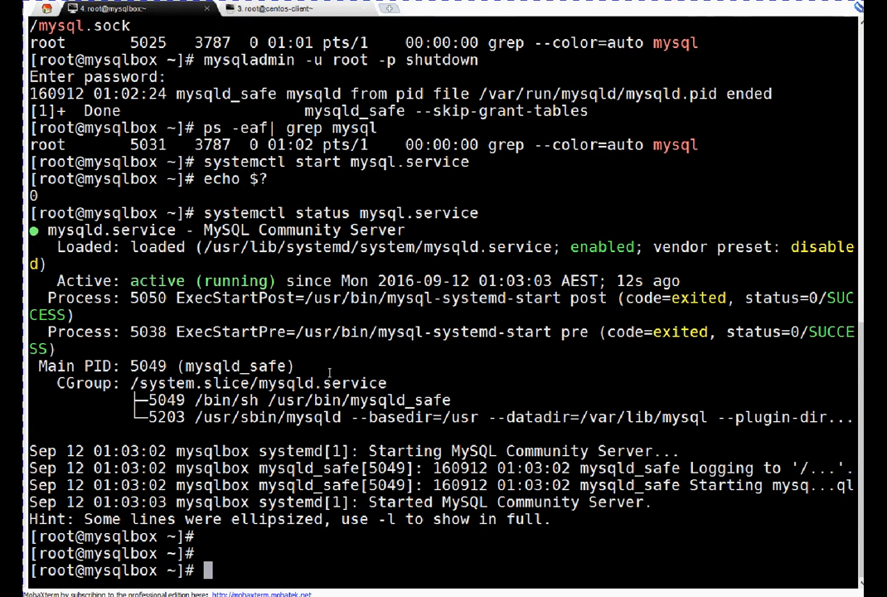
text(mysqladmin -u root -p shutdown)
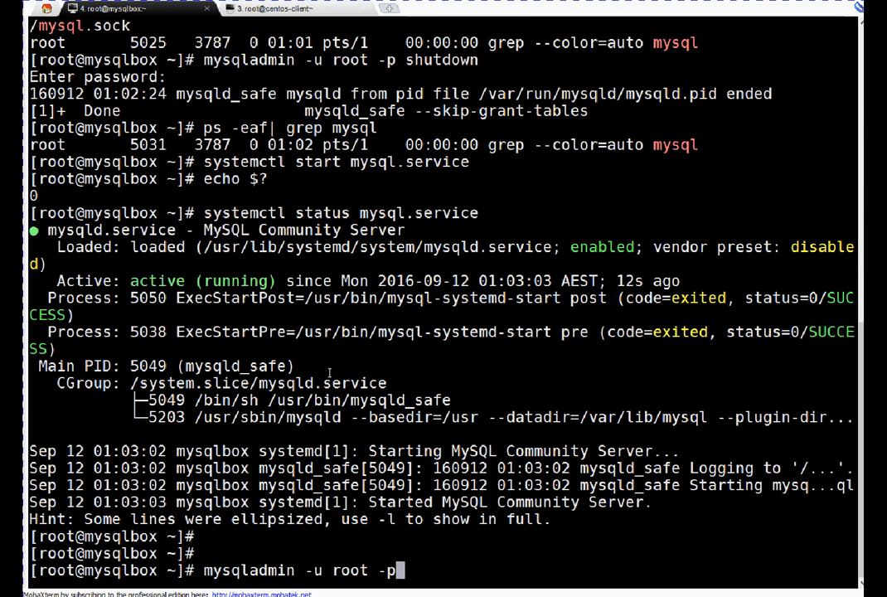
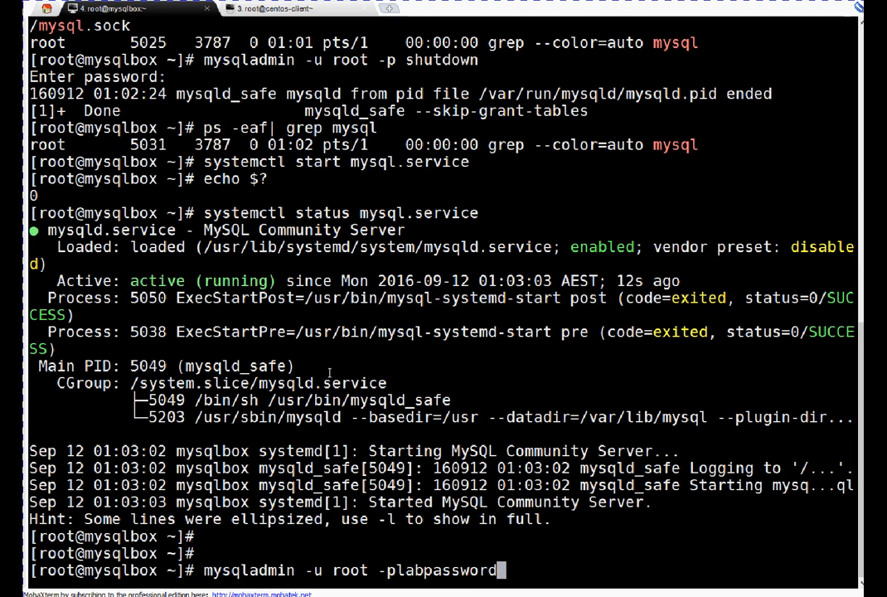